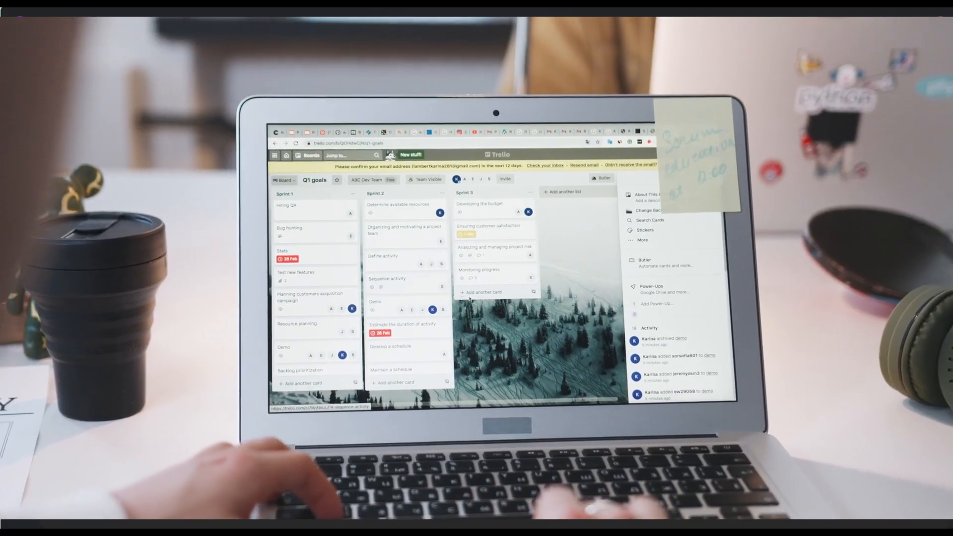
Step: Open the slash insert menu in the Project Kanban page body and scroll to Templates
left_click(481, 292)
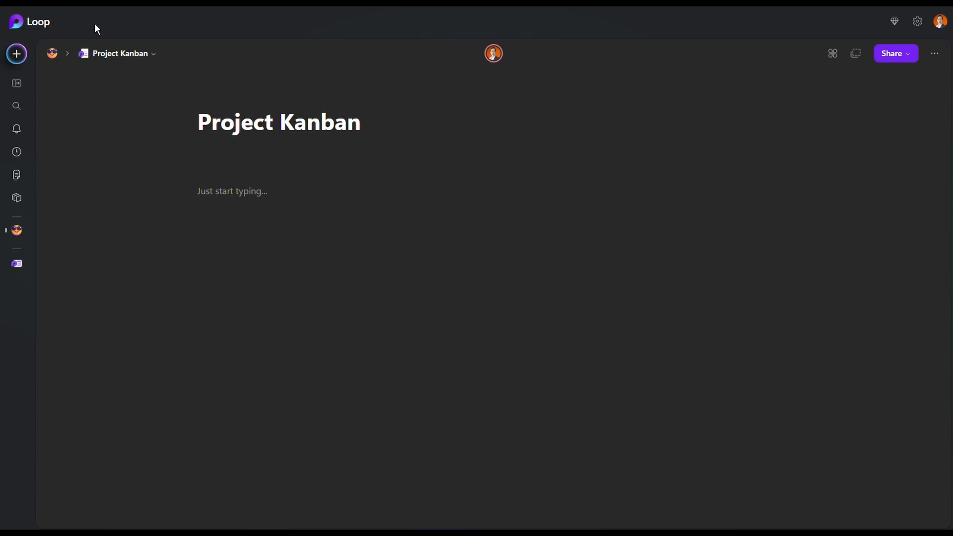
mouse_move(102, 28)
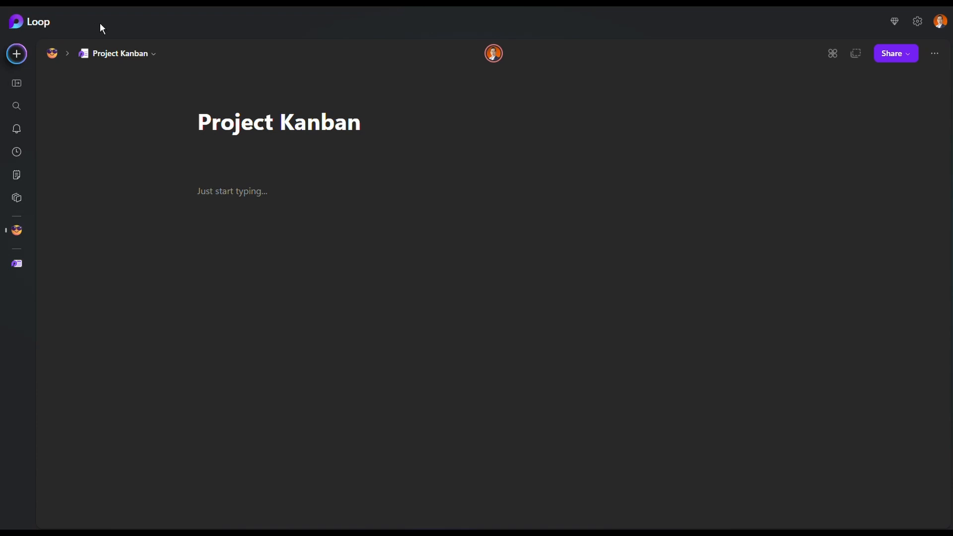
mouse_move(213, 78)
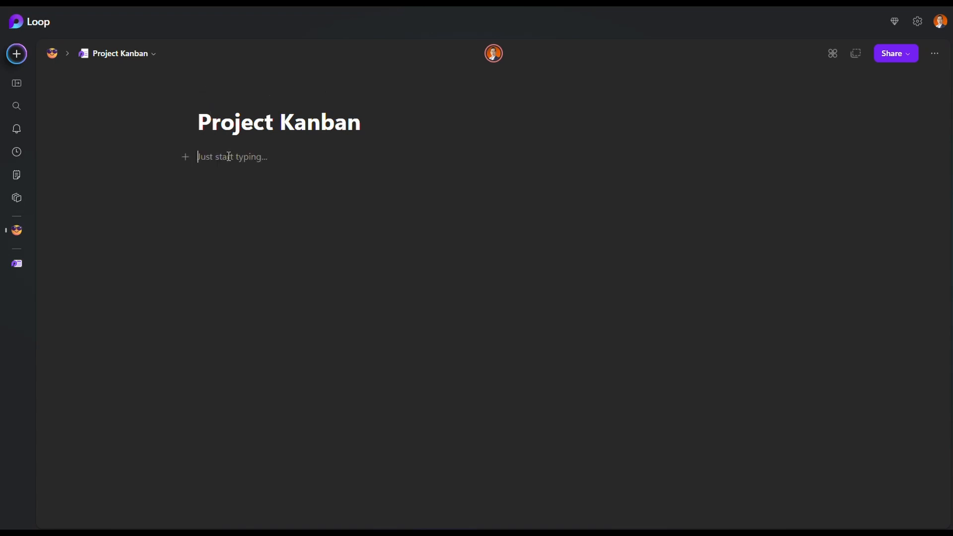
mouse_move(549, 240)
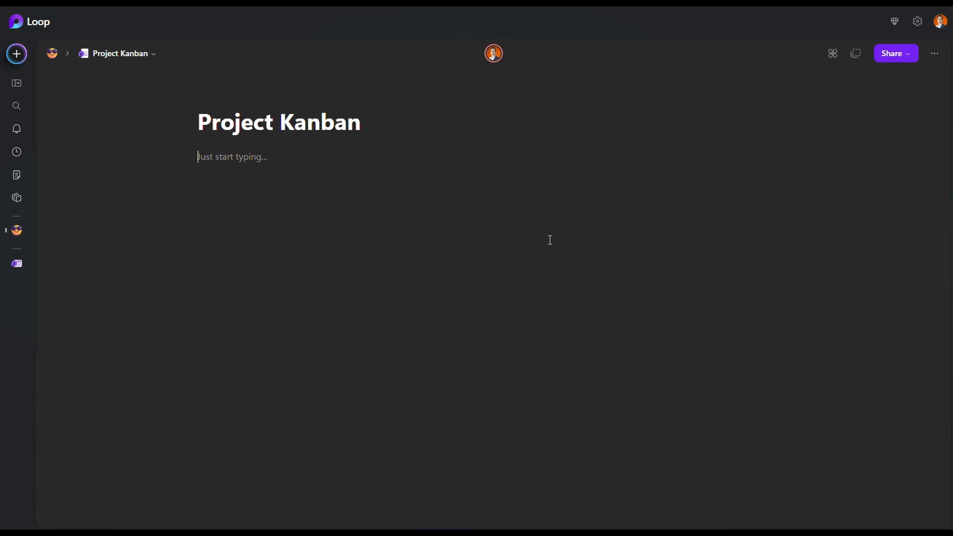
mouse_move(251, 168)
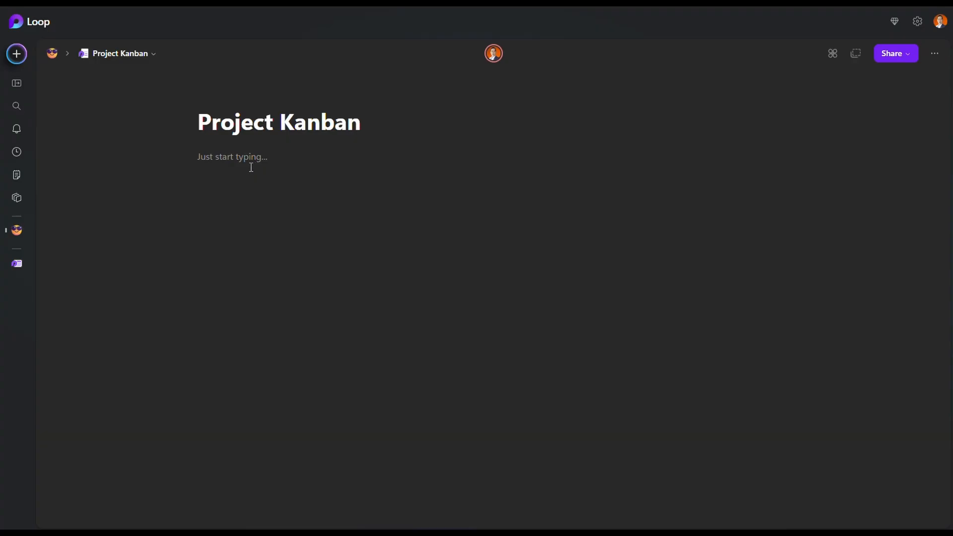
left_click(233, 157)
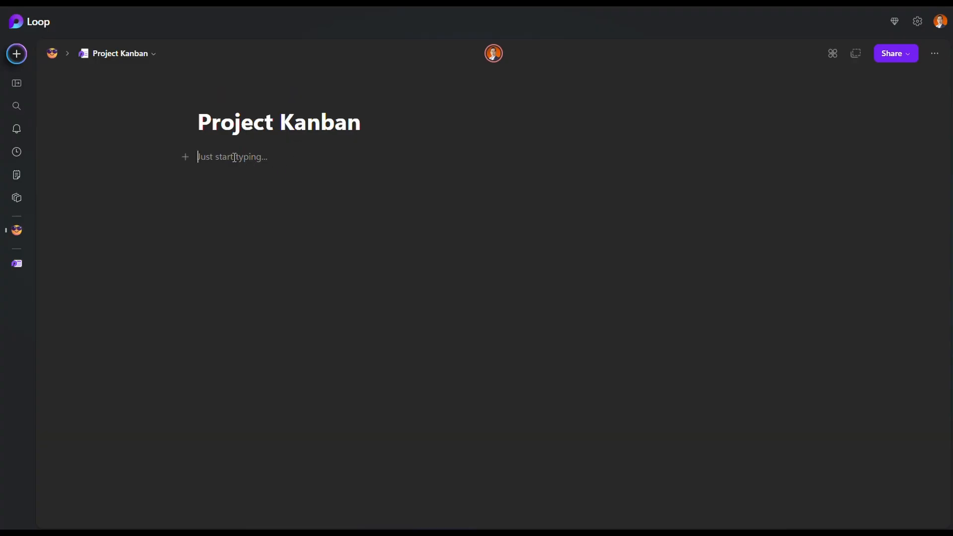
left_click(185, 157)
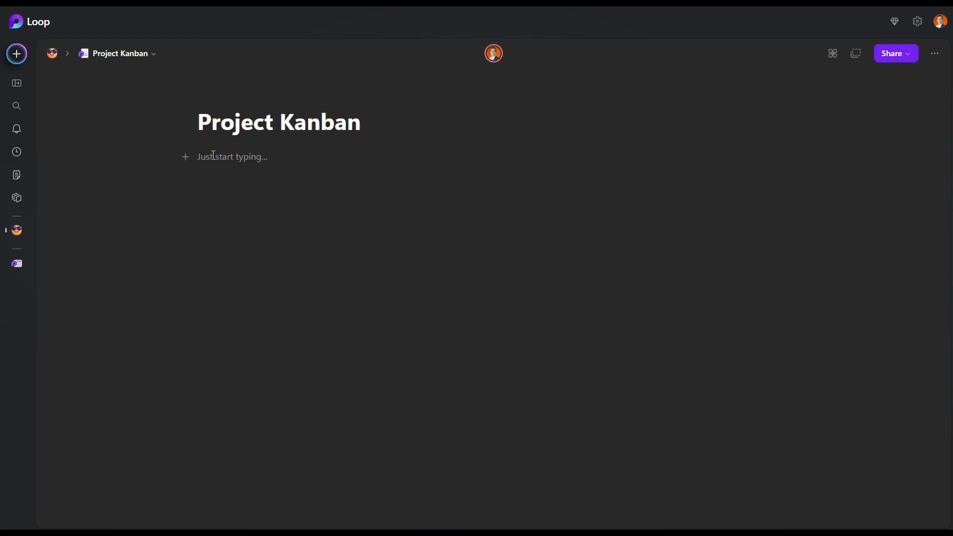
type("/")
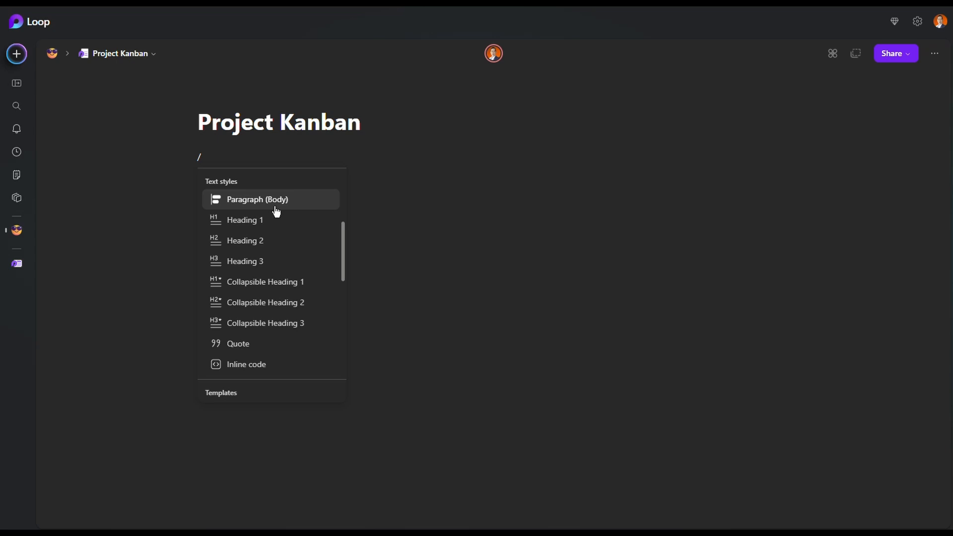
scroll("down", 3)
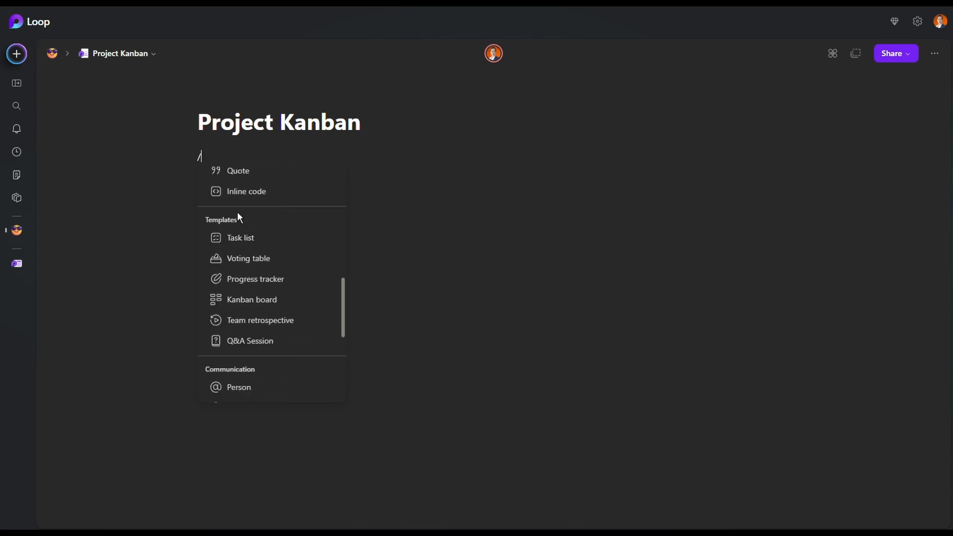
mouse_move(236, 228)
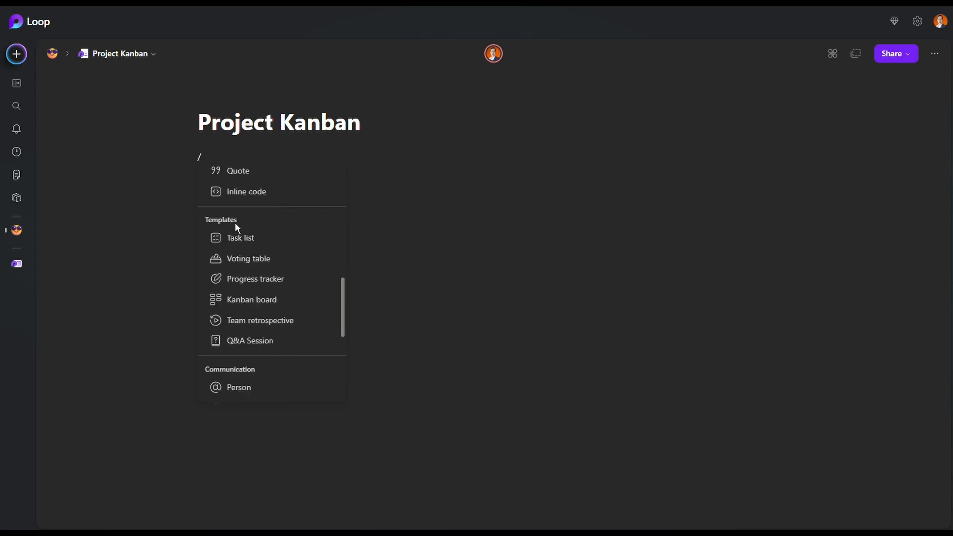
mouse_move(239, 250)
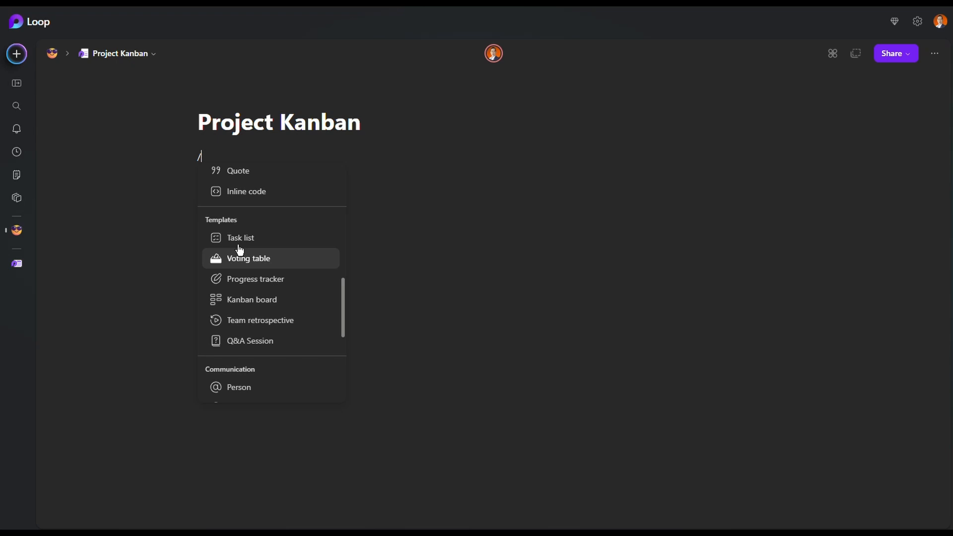
mouse_move(245, 227)
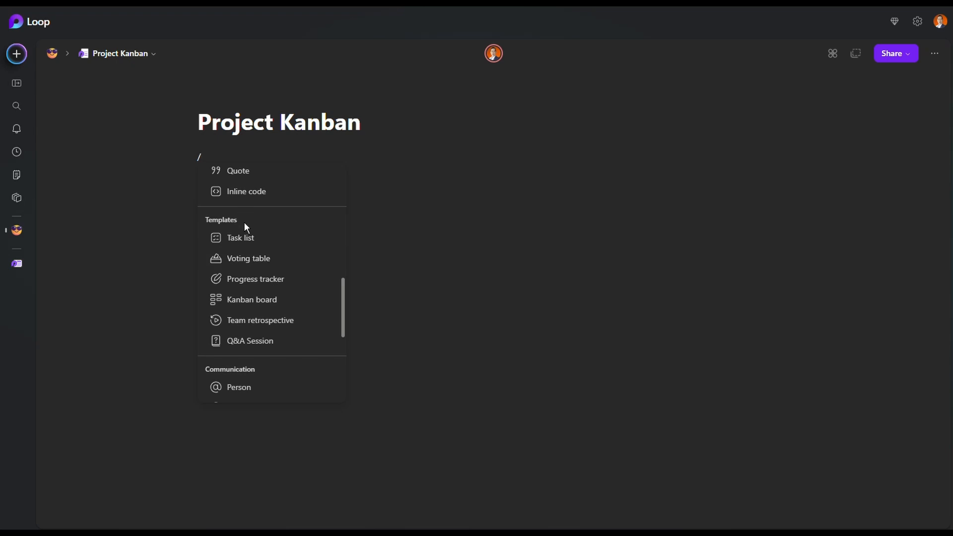
mouse_move(245, 306)
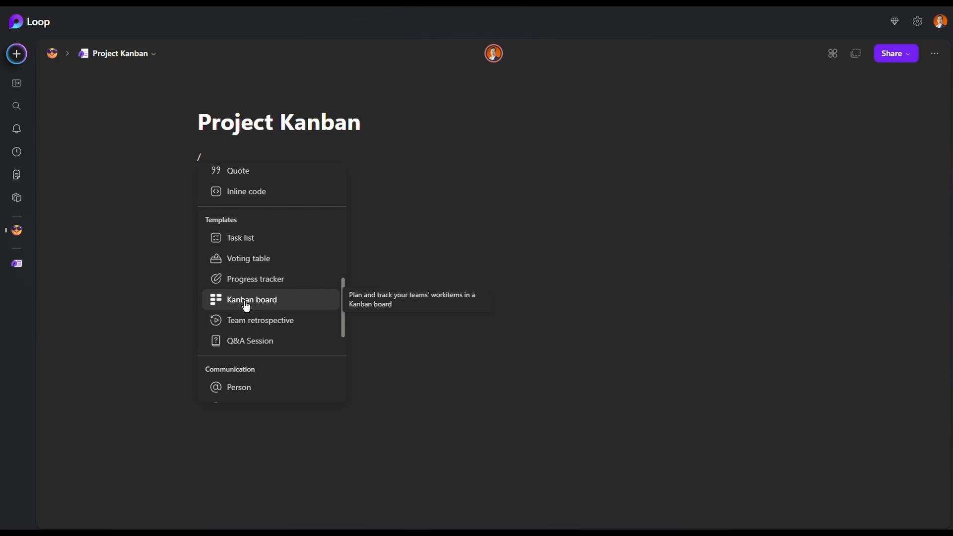
Step: Insert the Kanban board template with To do, In progress, On hold and Done columns
left_click(251, 299)
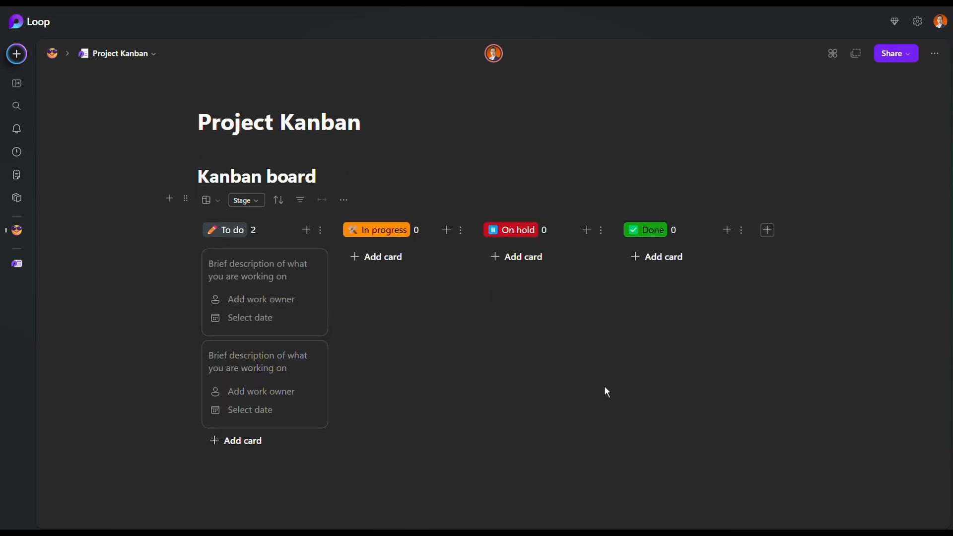
mouse_move(614, 384)
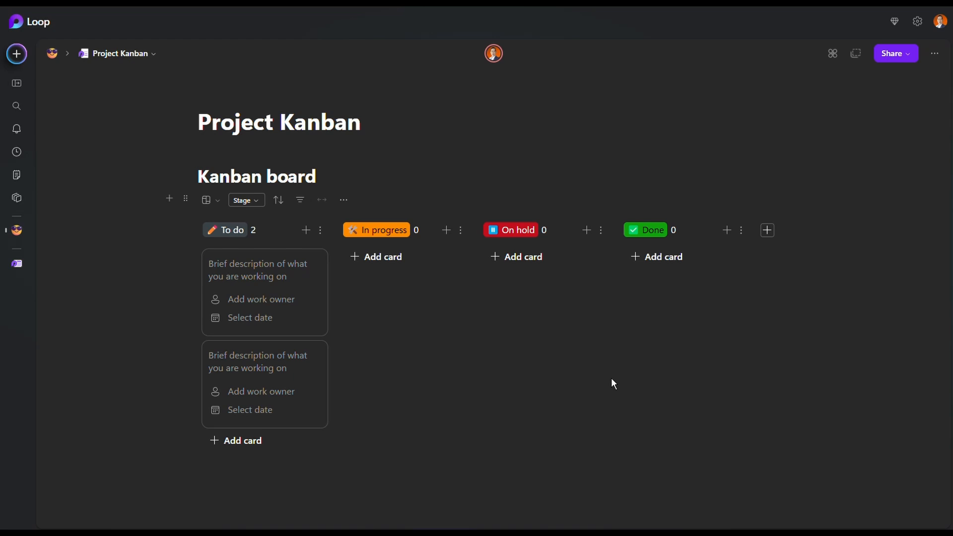
mouse_move(275, 201)
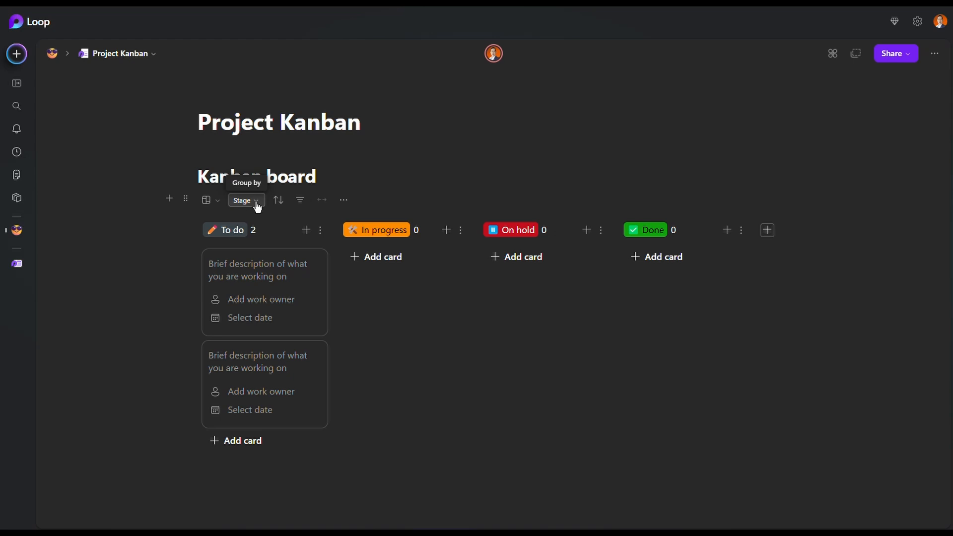
left_click(245, 200)
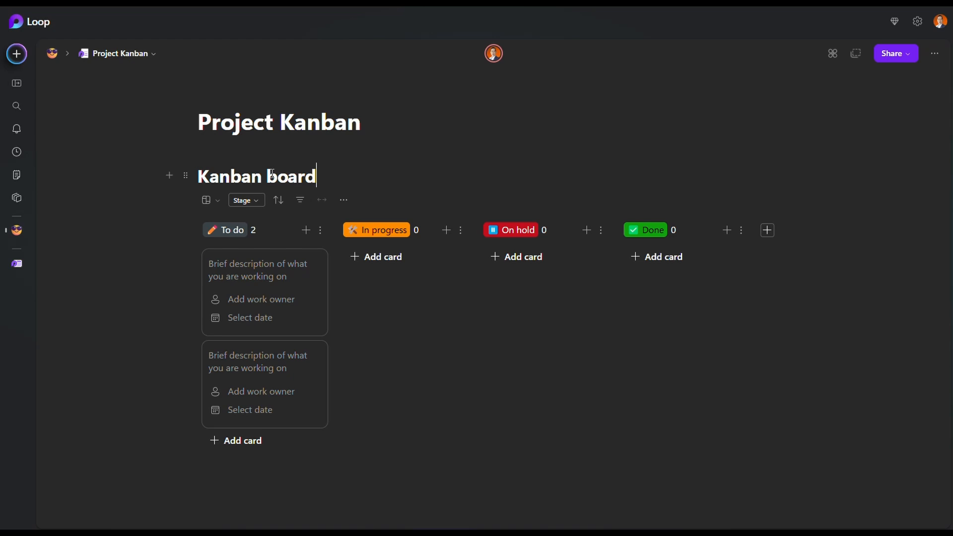
mouse_move(254, 250)
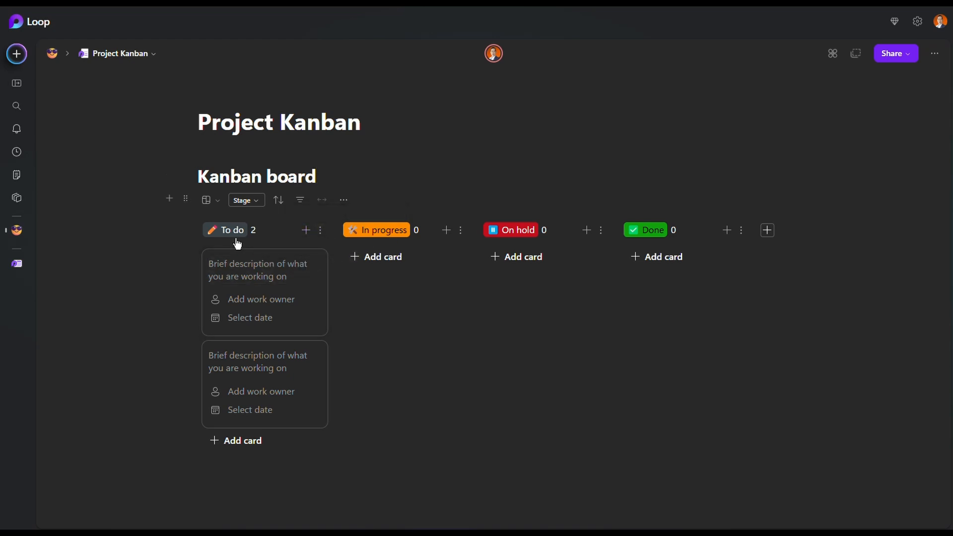
mouse_move(377, 232)
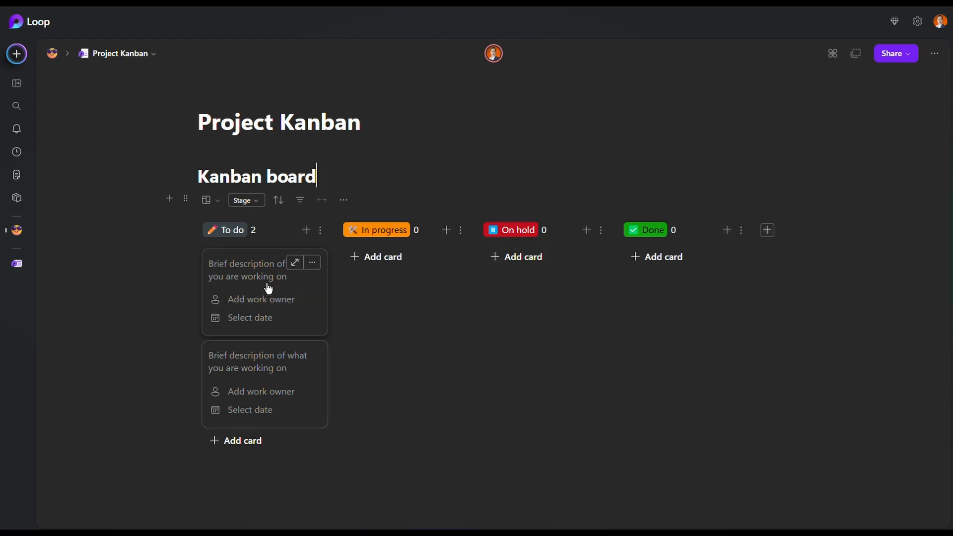
Step: Write 'Taks' as the first To do card's description
left_click(250, 269)
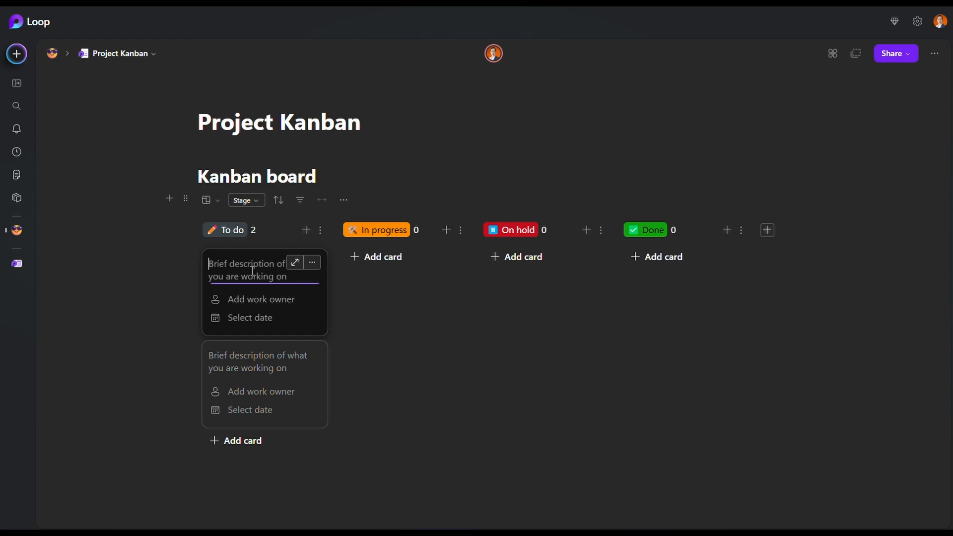
type("Taks 1")
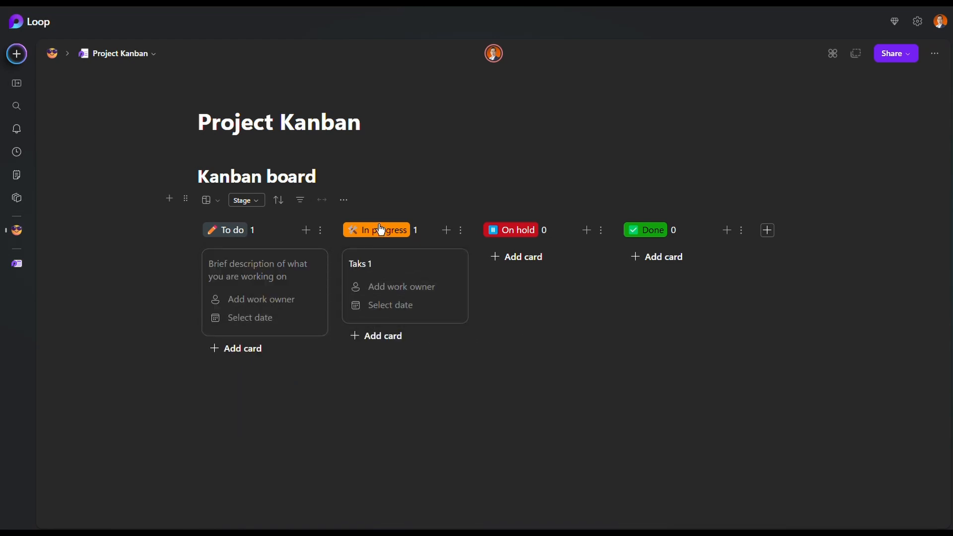
mouse_move(404, 257)
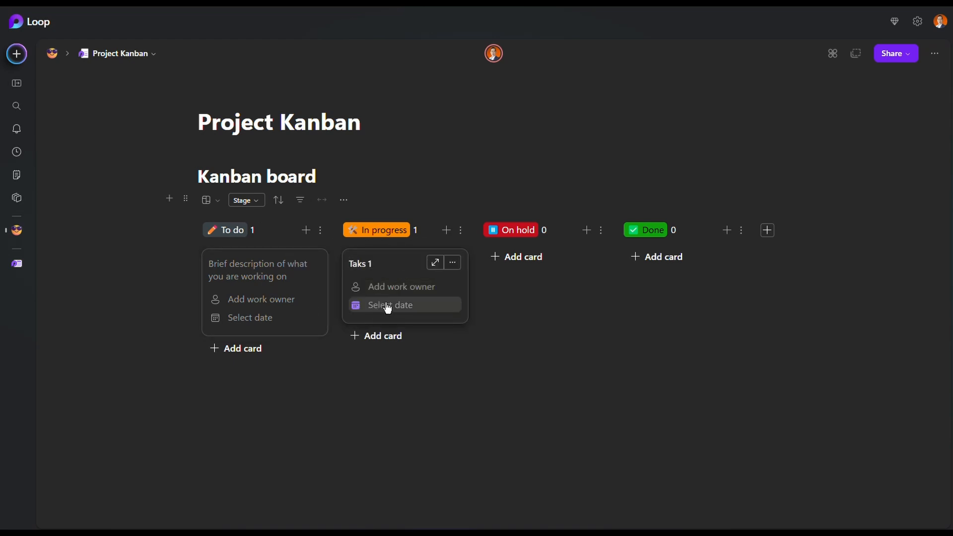
mouse_move(297, 324)
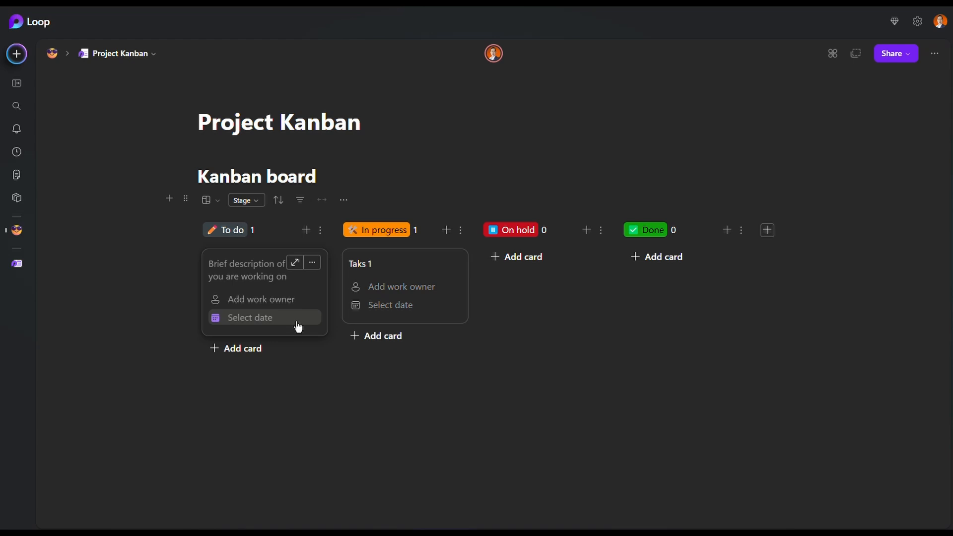
mouse_move(297, 314)
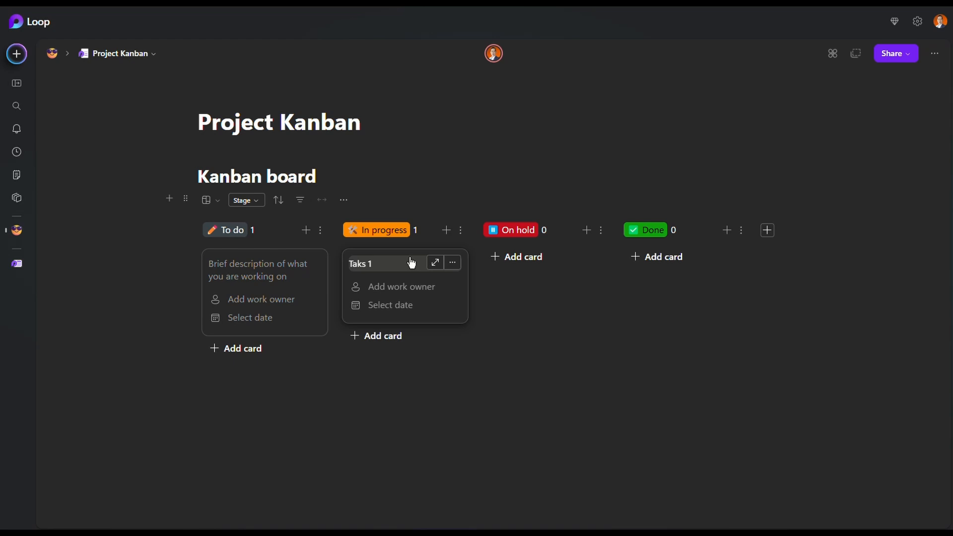
mouse_move(657, 278)
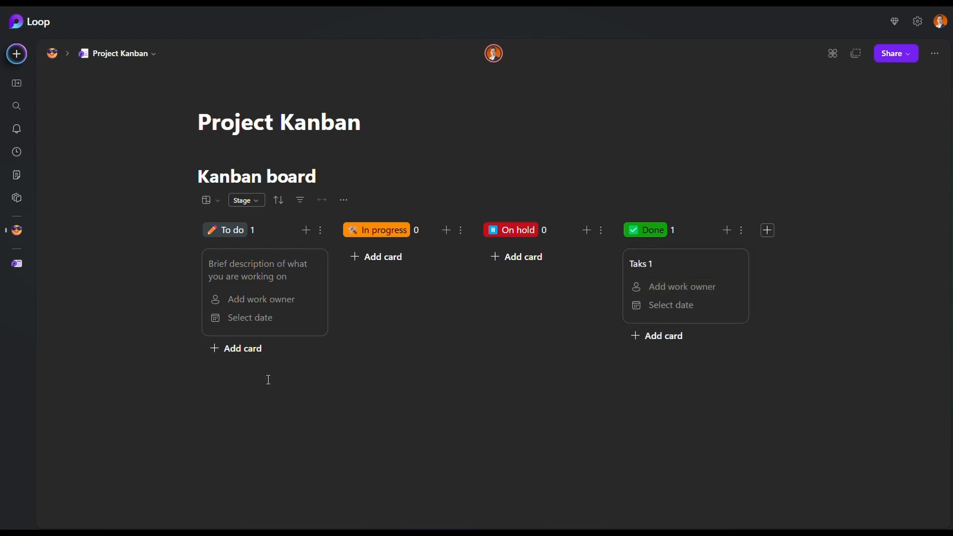
mouse_move(425, 344)
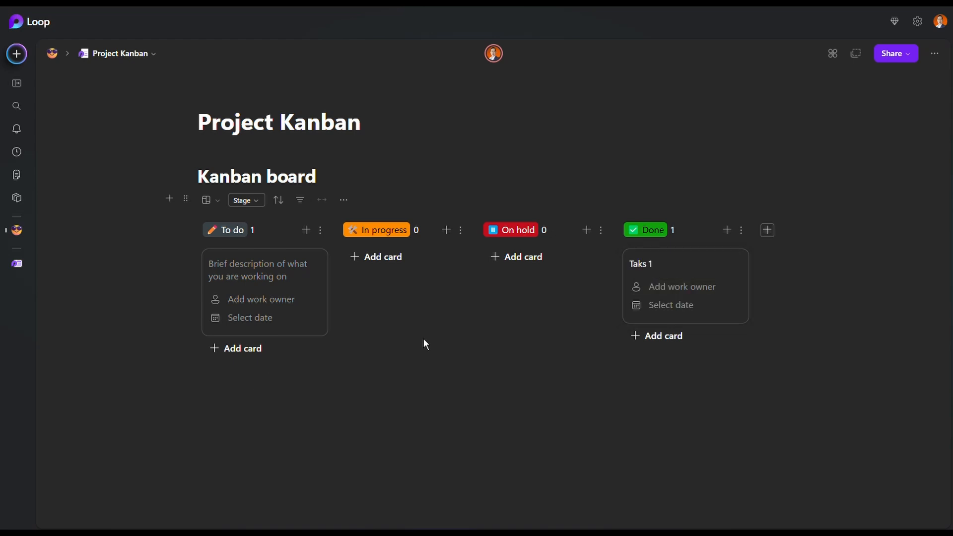
mouse_move(730, 360)
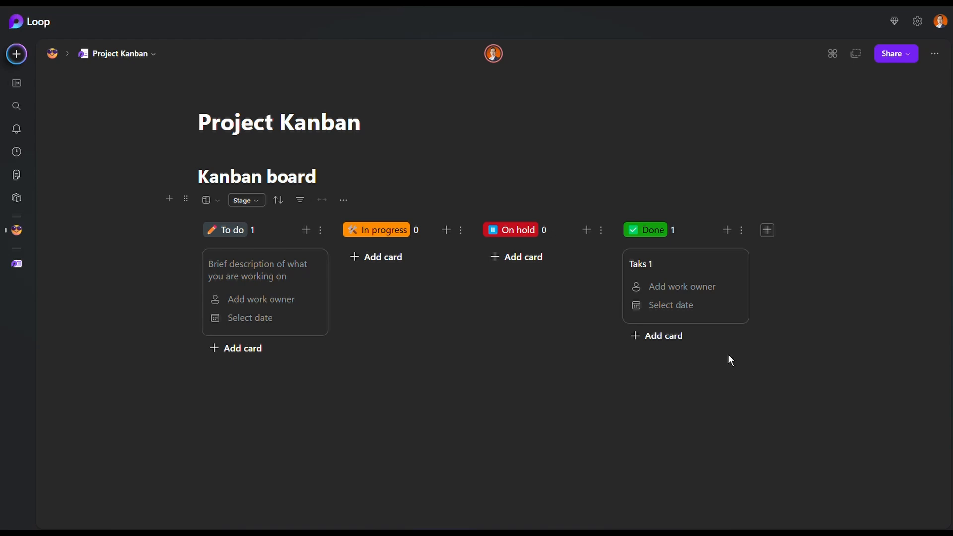
mouse_move(236, 363)
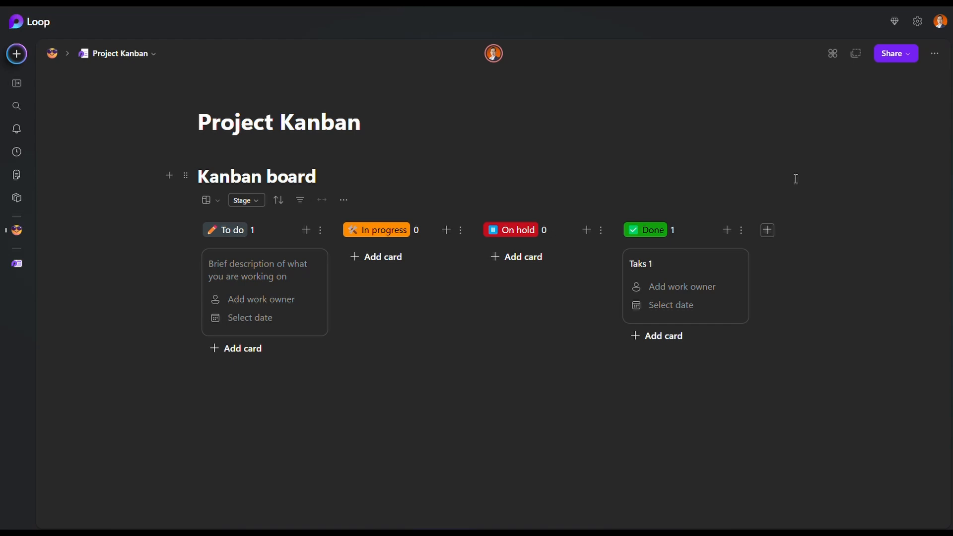
mouse_move(505, 342)
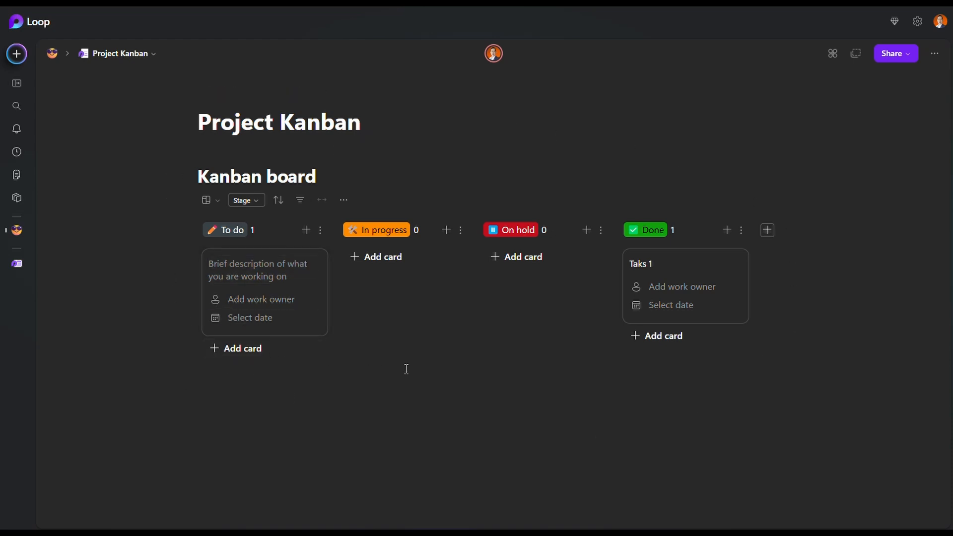
mouse_move(474, 298)
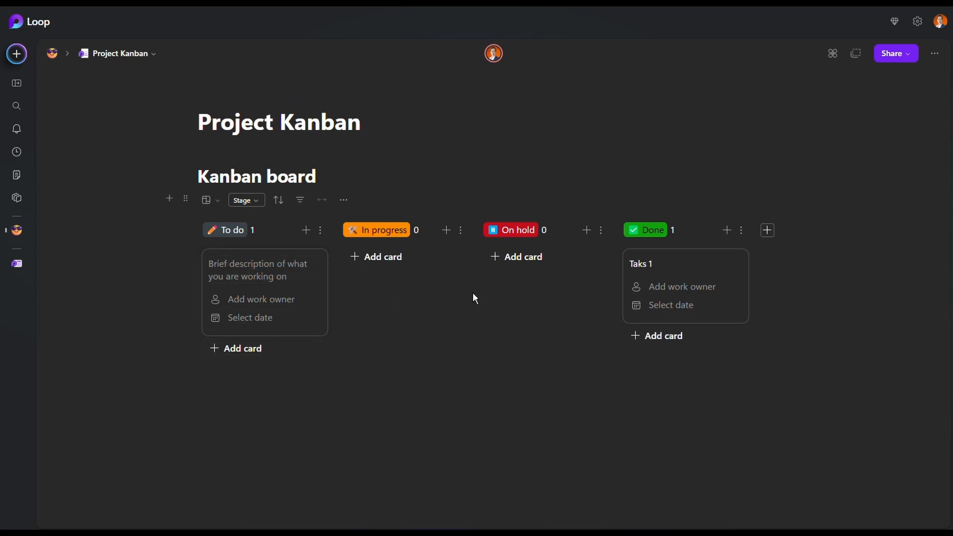
mouse_move(531, 290)
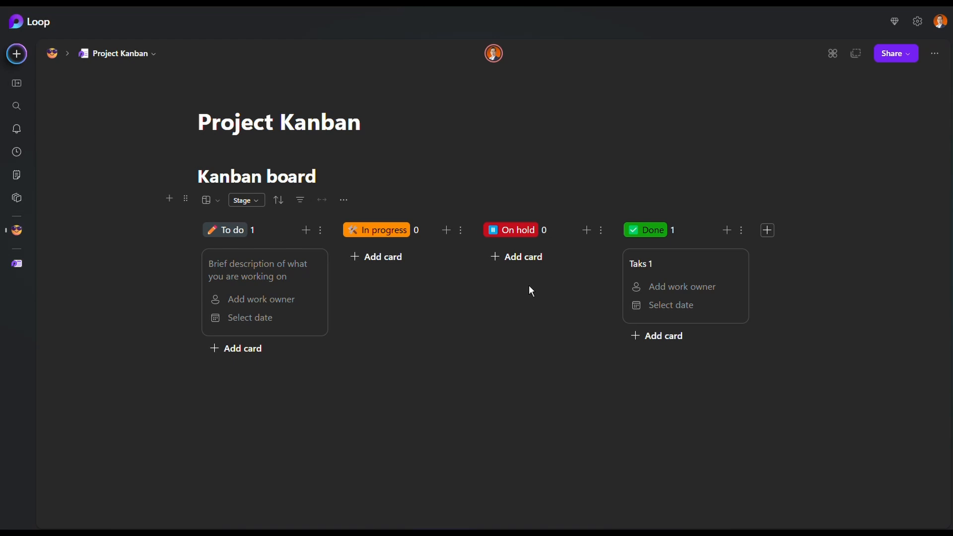
mouse_move(417, 297)
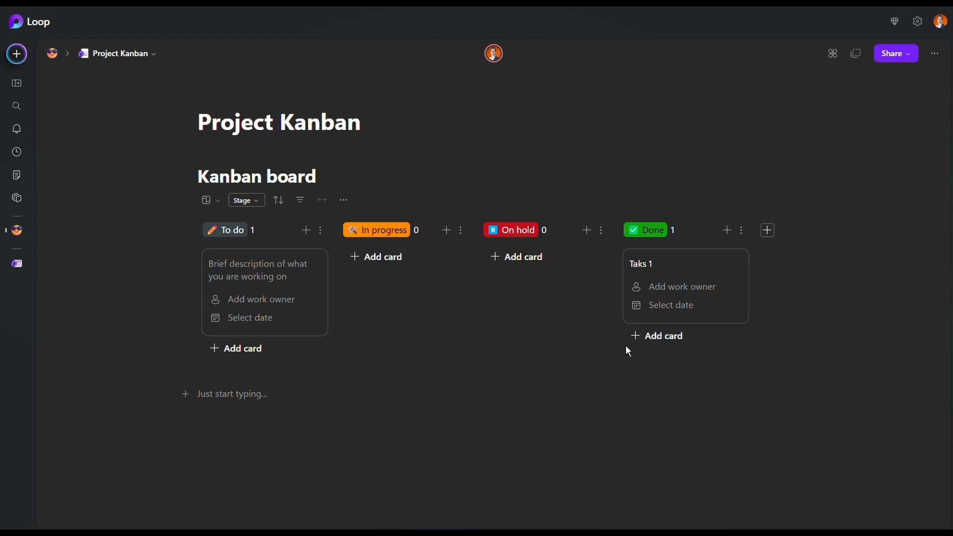
Step: Insert the Progress tracker template with Work area, Owner, Status, End date and Blockers columns
type("/")
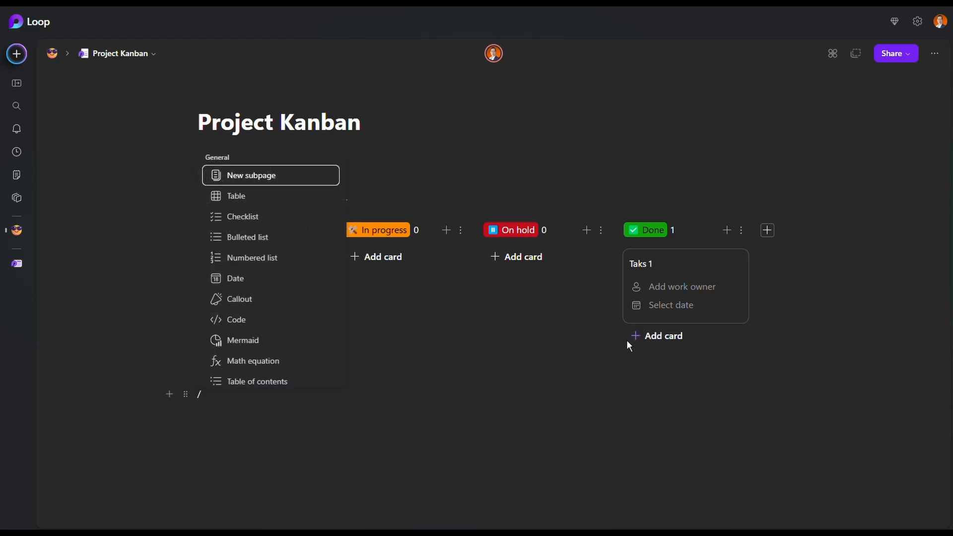
scroll("down", 3)
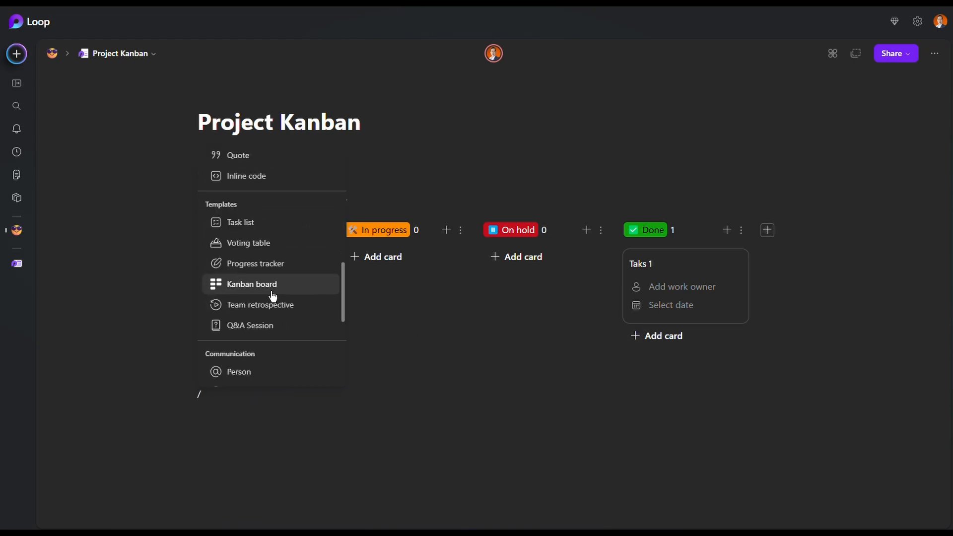
scroll("down", 3)
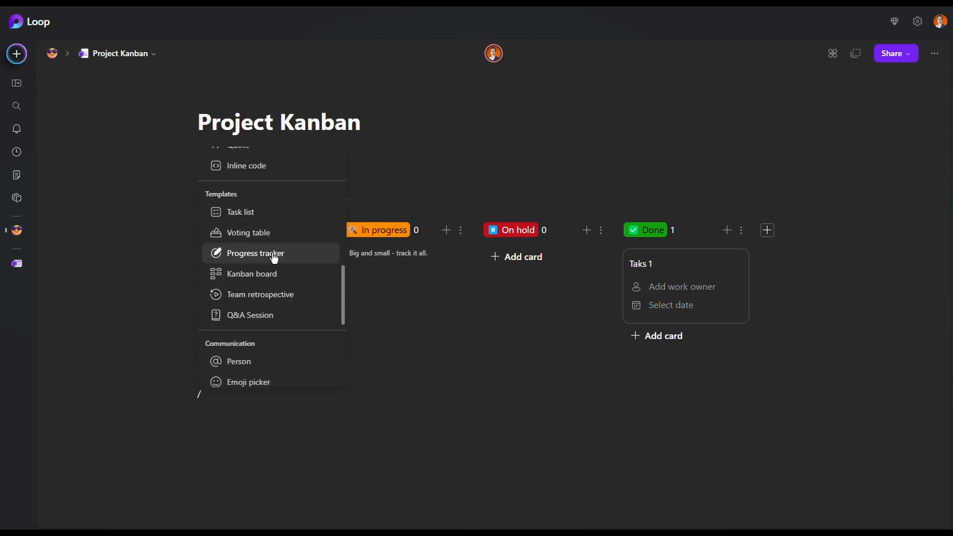
left_click(255, 253)
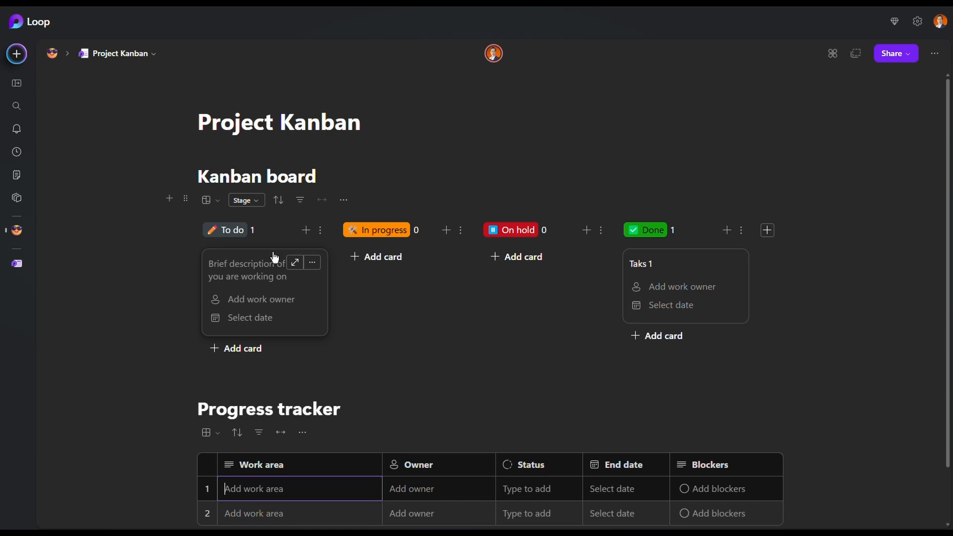
scroll("down", 3)
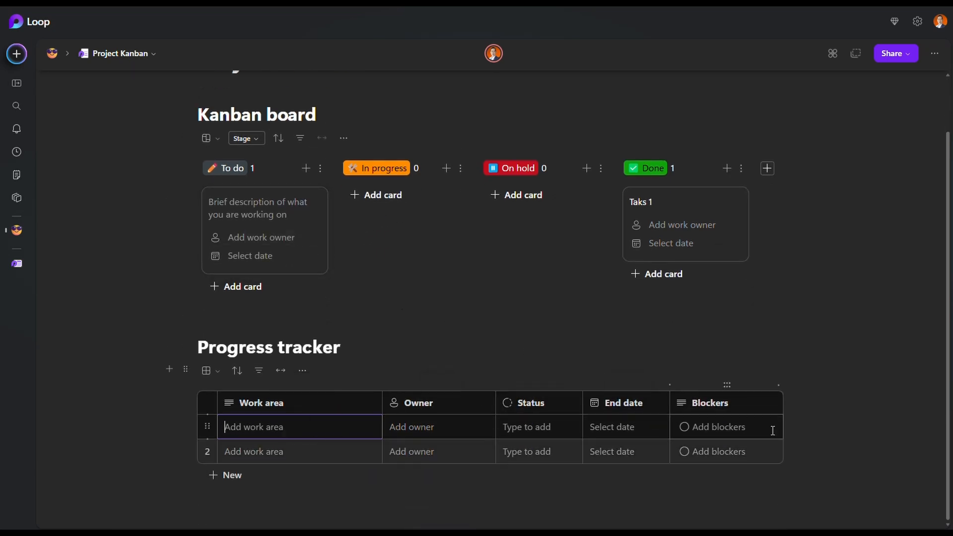
mouse_move(264, 216)
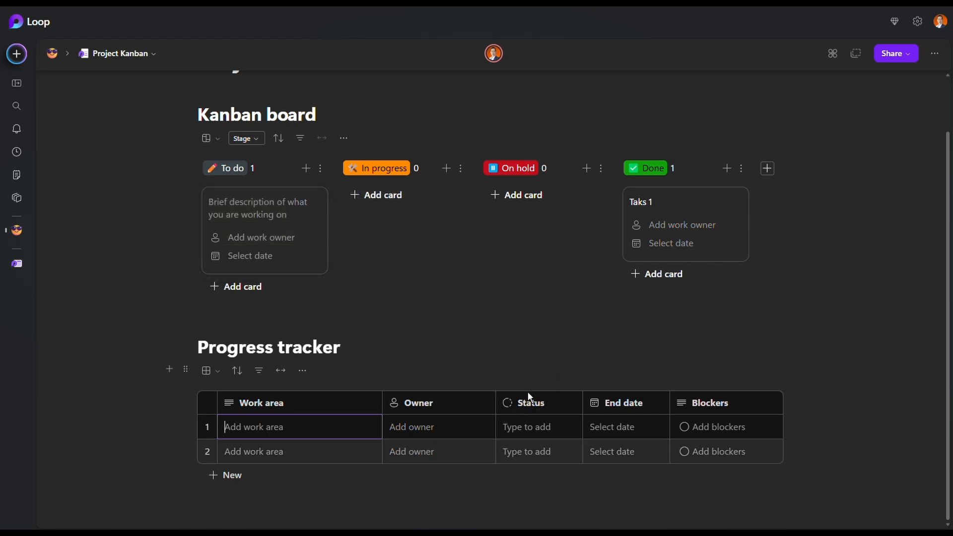
left_click(526, 426)
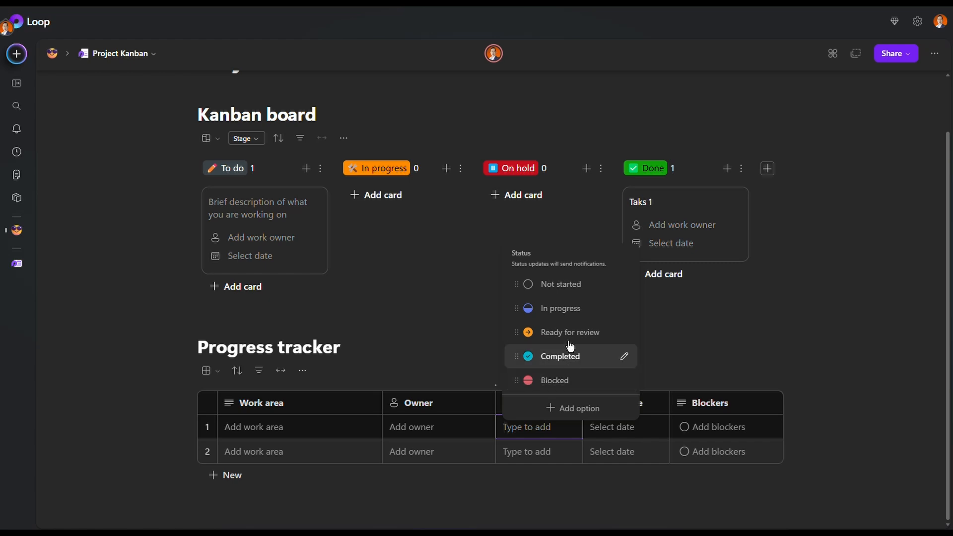
mouse_move(568, 389)
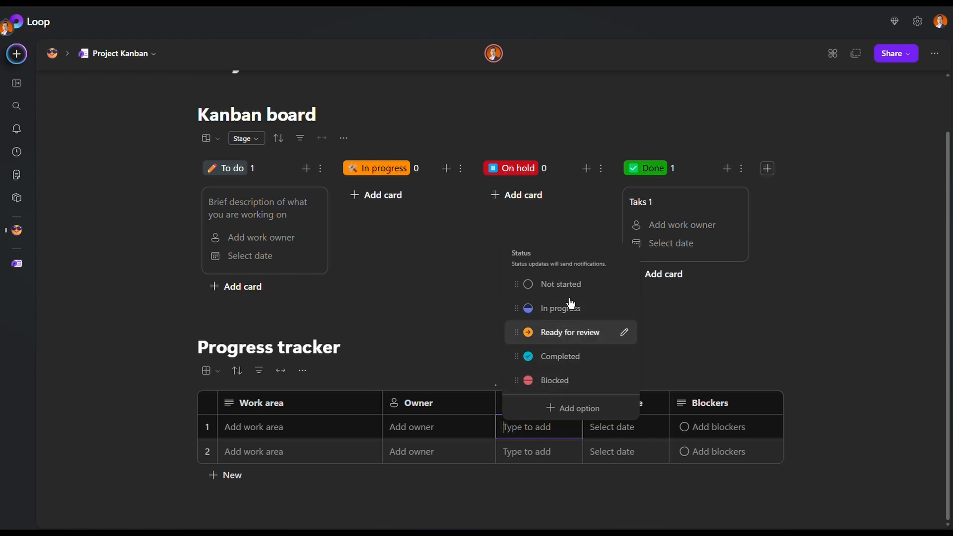
mouse_move(514, 387)
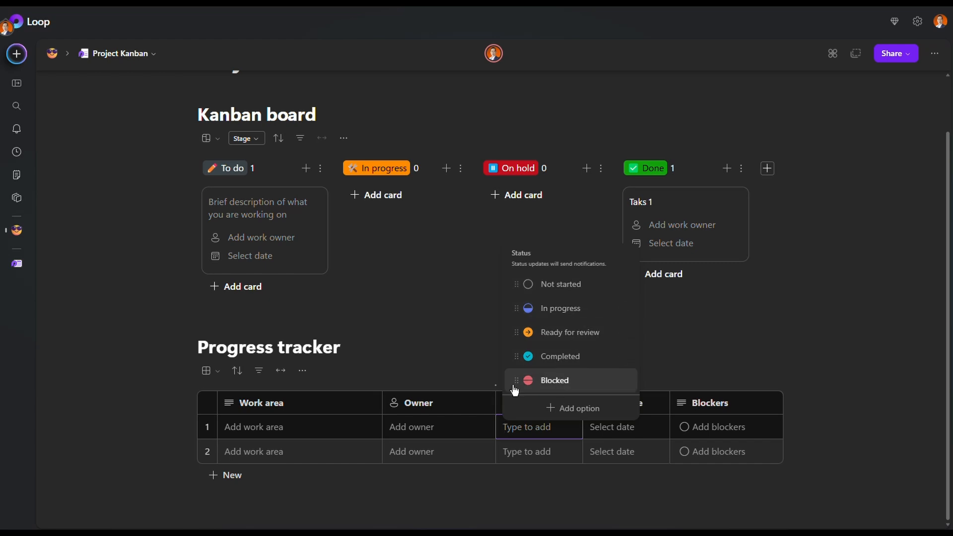
mouse_move(611, 327)
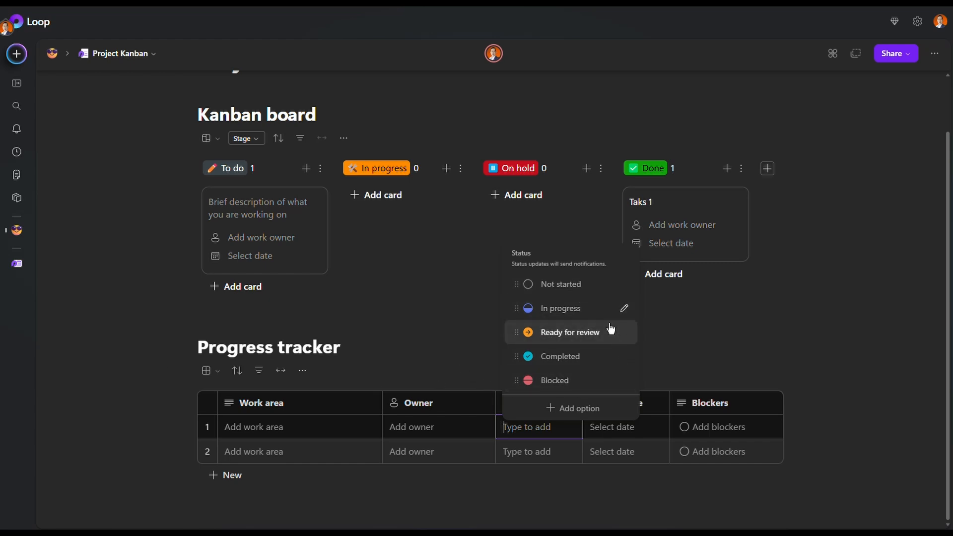
mouse_move(520, 423)
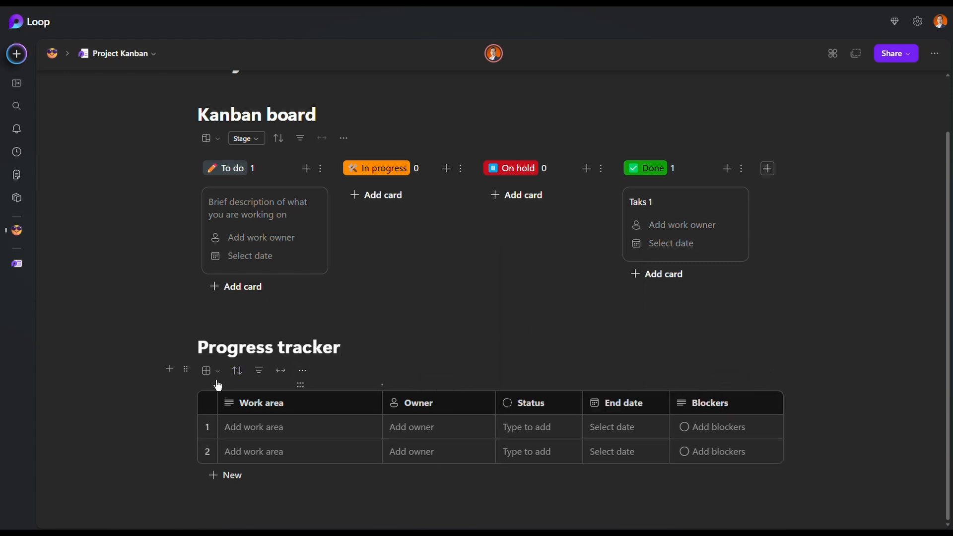
Step: Switch the Progress tracker to board view, grouped by Status
left_click(205, 370)
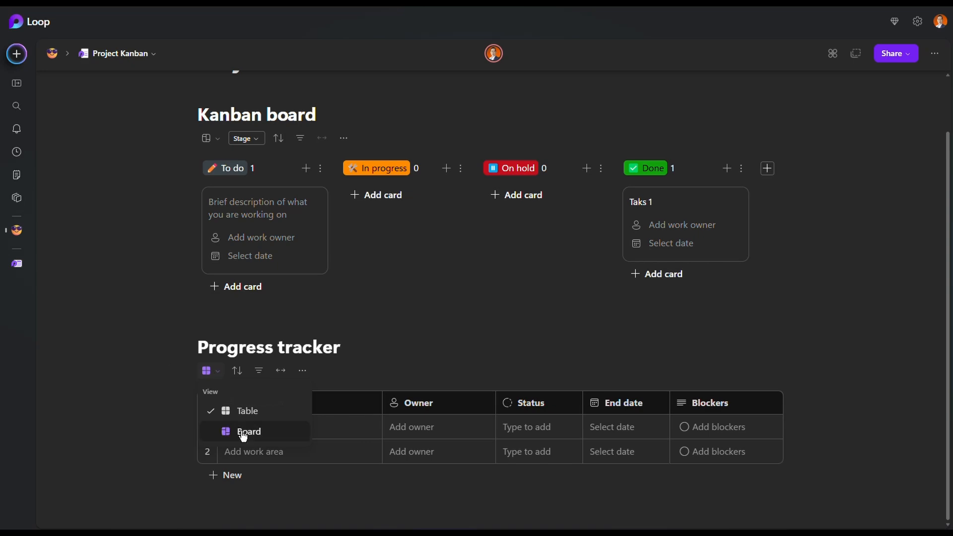
left_click(249, 431)
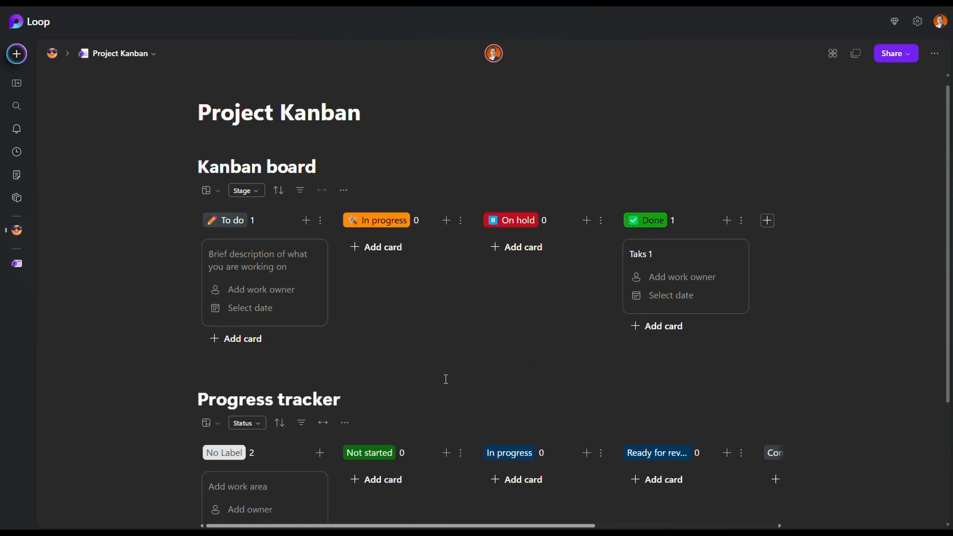
scroll("down", 3)
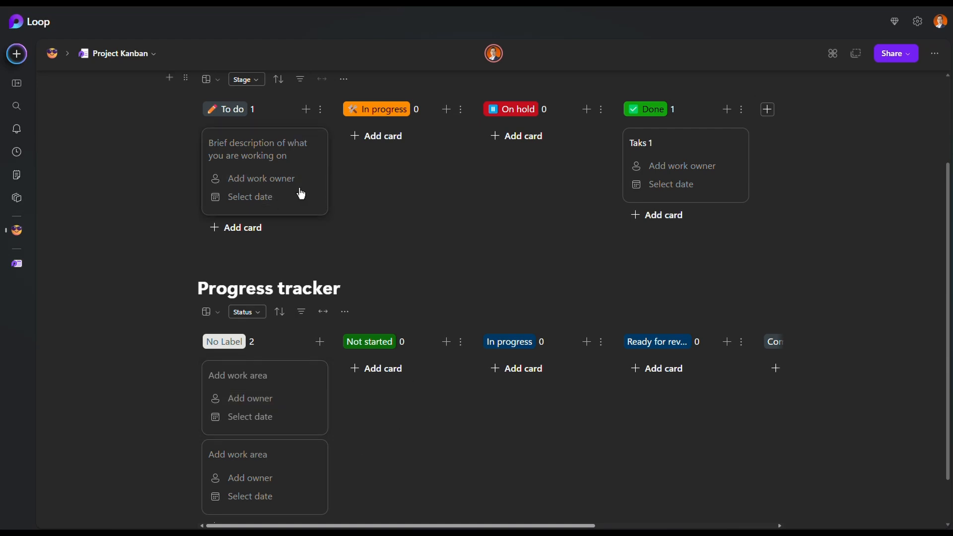
mouse_move(456, 441)
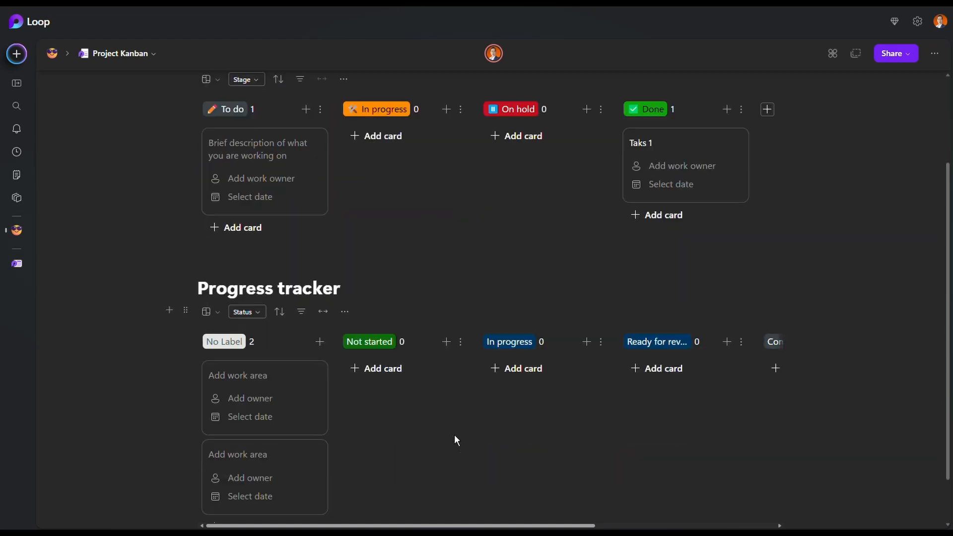
mouse_move(483, 389)
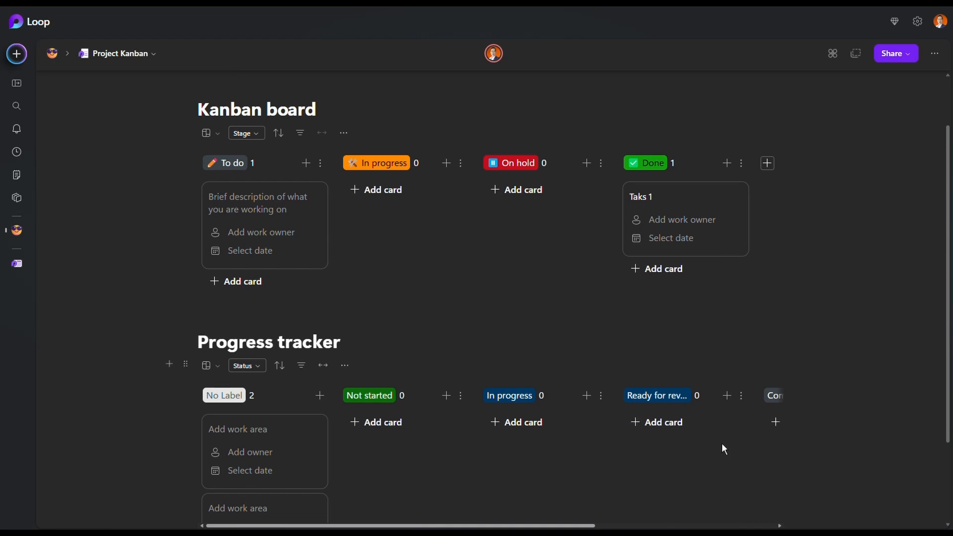
scroll("down", 3)
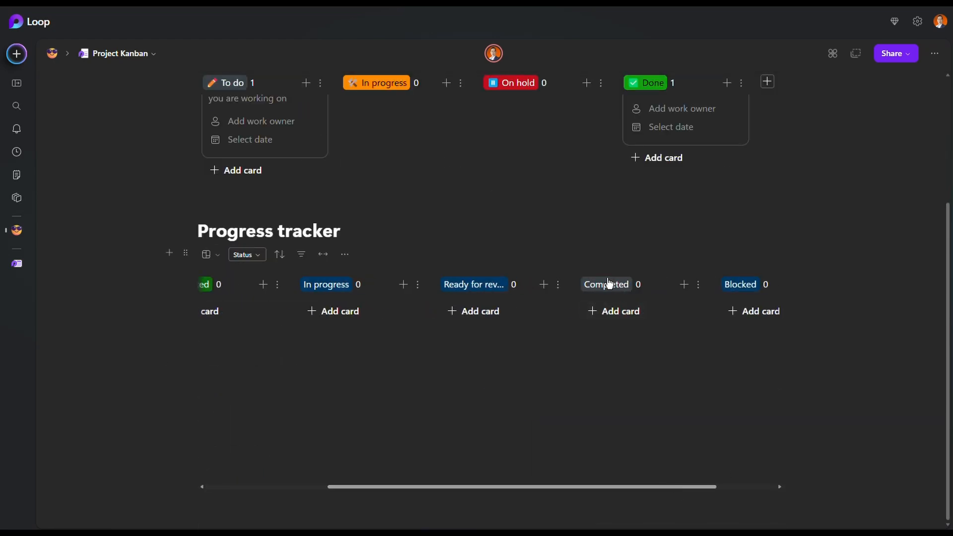
mouse_move(444, 489)
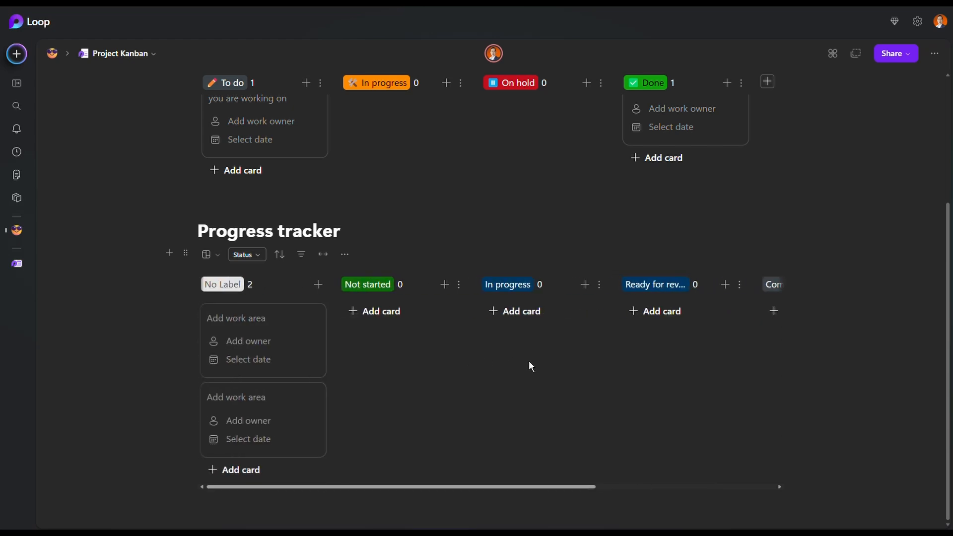
mouse_move(528, 385)
type("/")
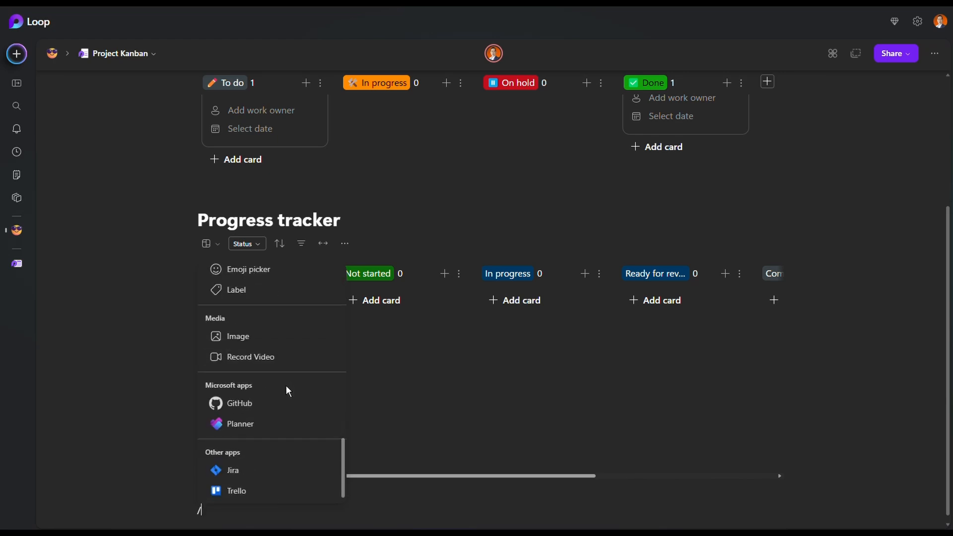
Step: Insert the Team retrospective template with Keep doing, Stop doing and Start doing columns
scroll("down", 3)
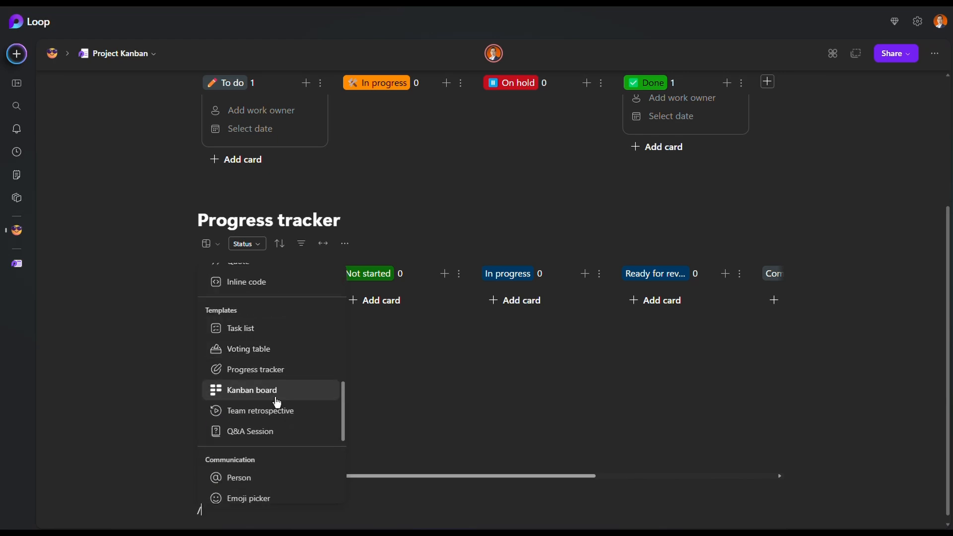
left_click(260, 411)
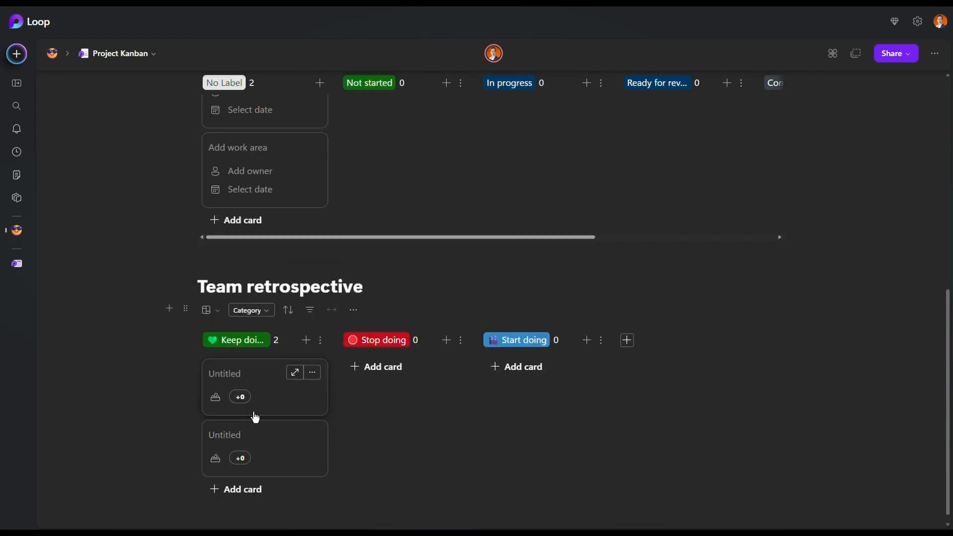
mouse_move(368, 414)
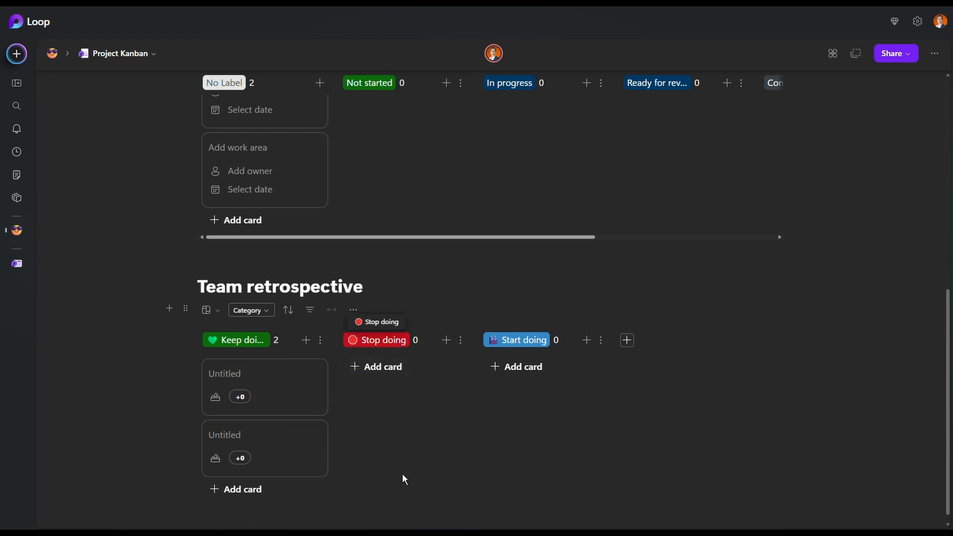
mouse_move(206, 311)
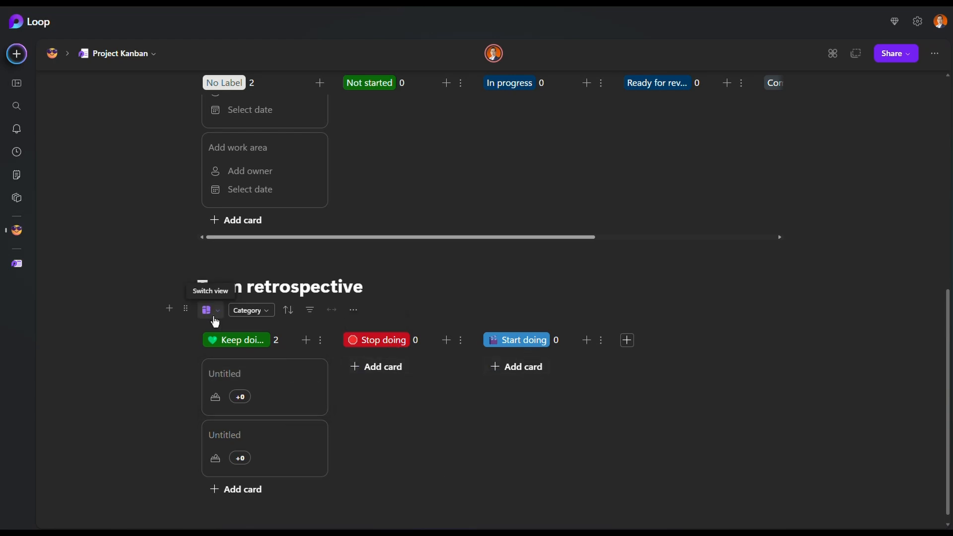
mouse_move(218, 313)
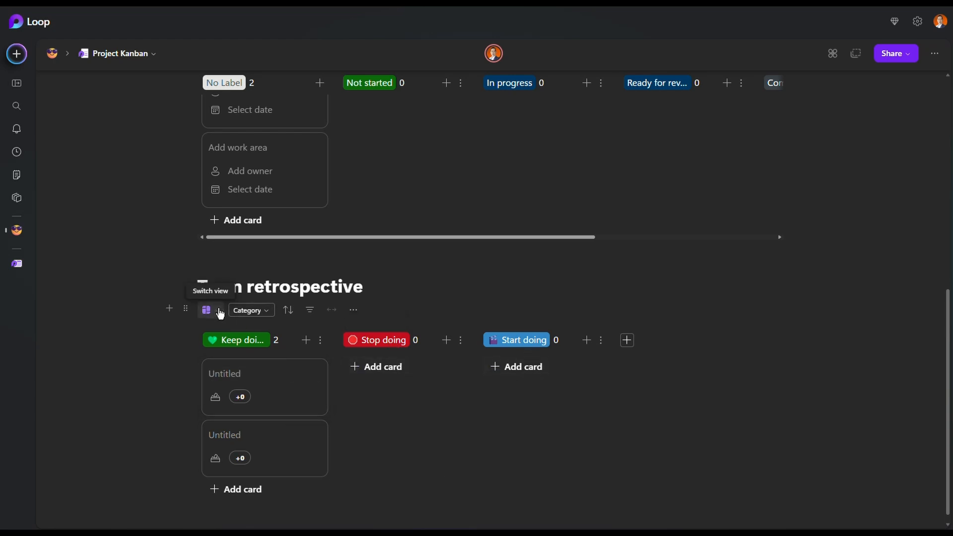
Step: Switch the Team retrospective to table view with Description, Category, Votes and Notes columns
left_click(206, 310)
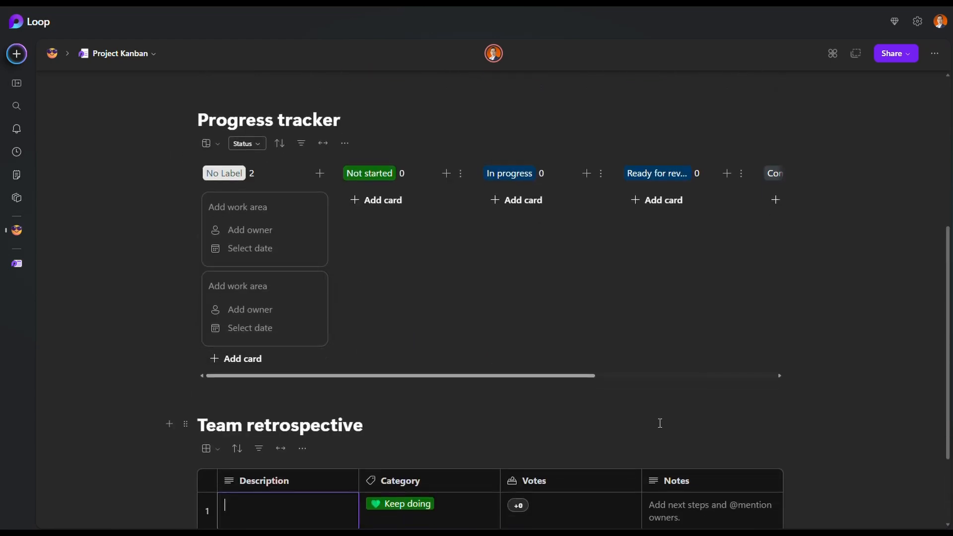
scroll("down", 3)
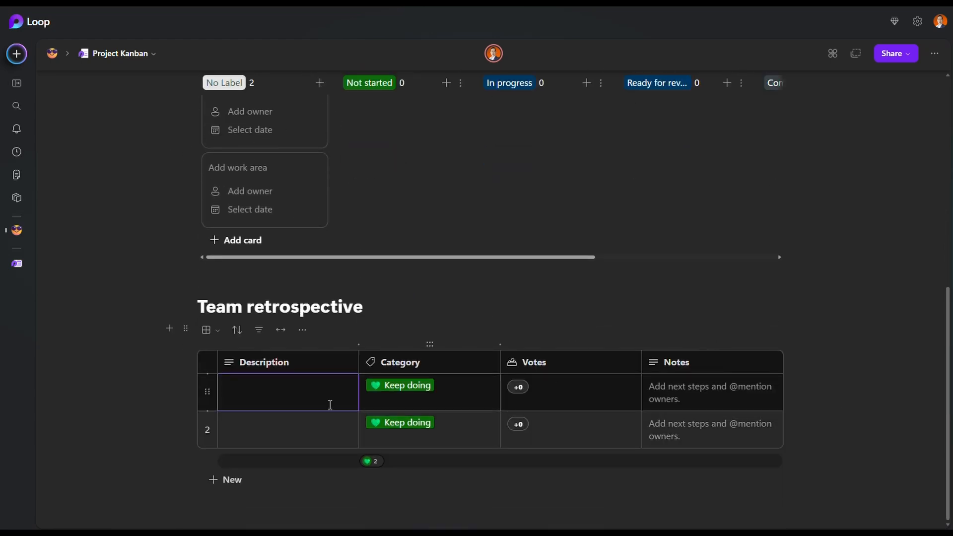
left_click(288, 393)
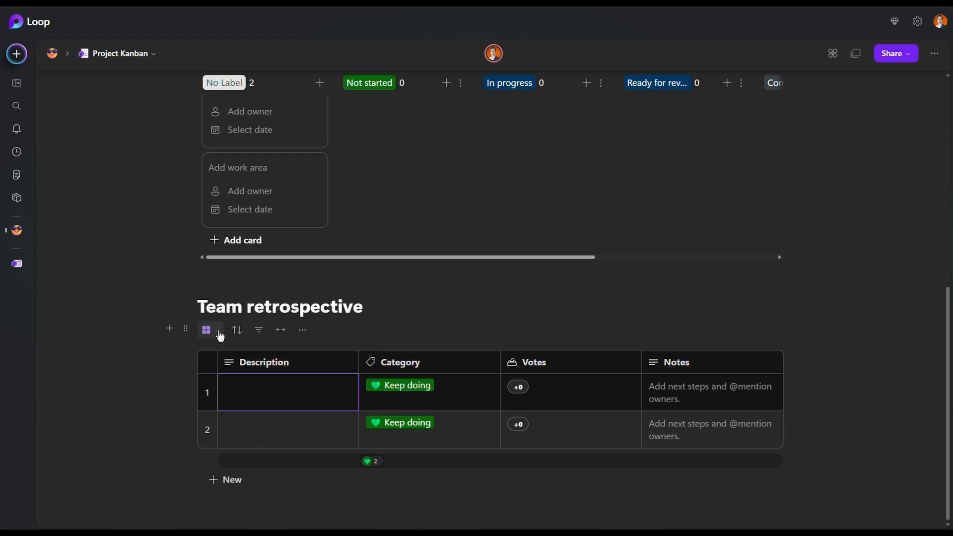
left_click(210, 329)
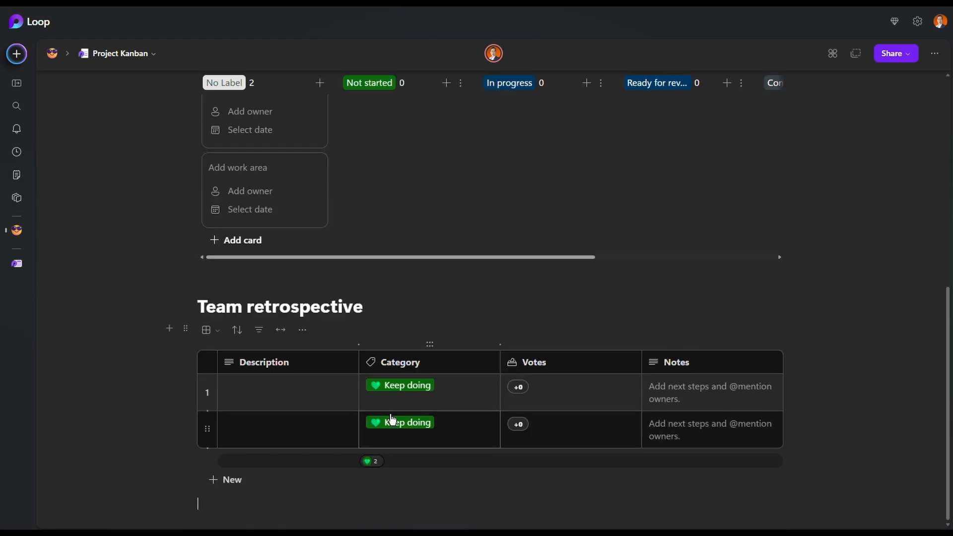
mouse_move(592, 379)
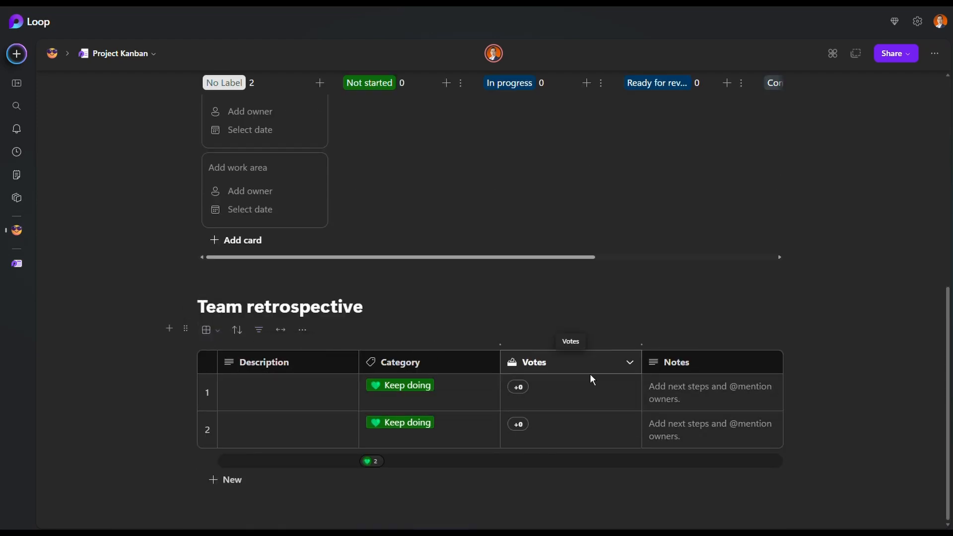
mouse_move(300, 372)
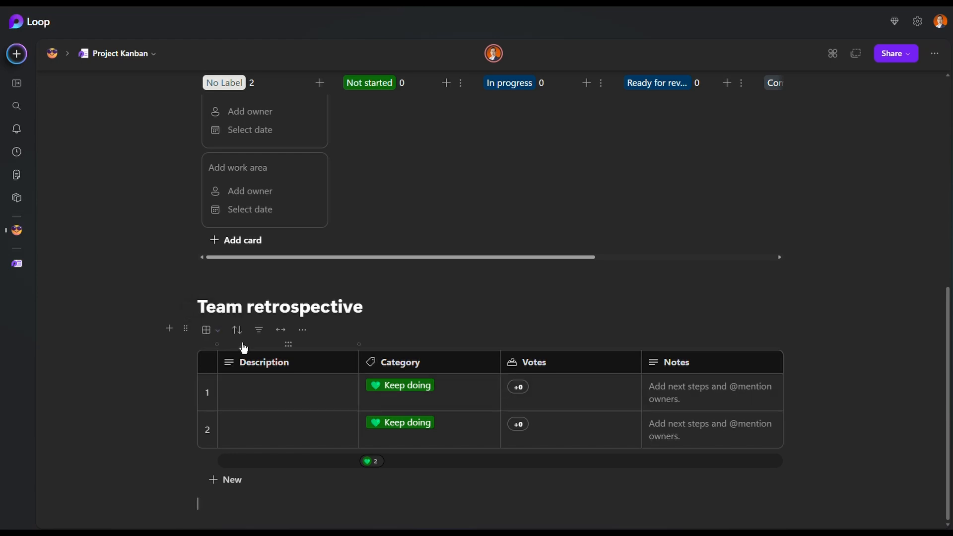
Step: Change the Team retrospective view back to Board
left_click(206, 329)
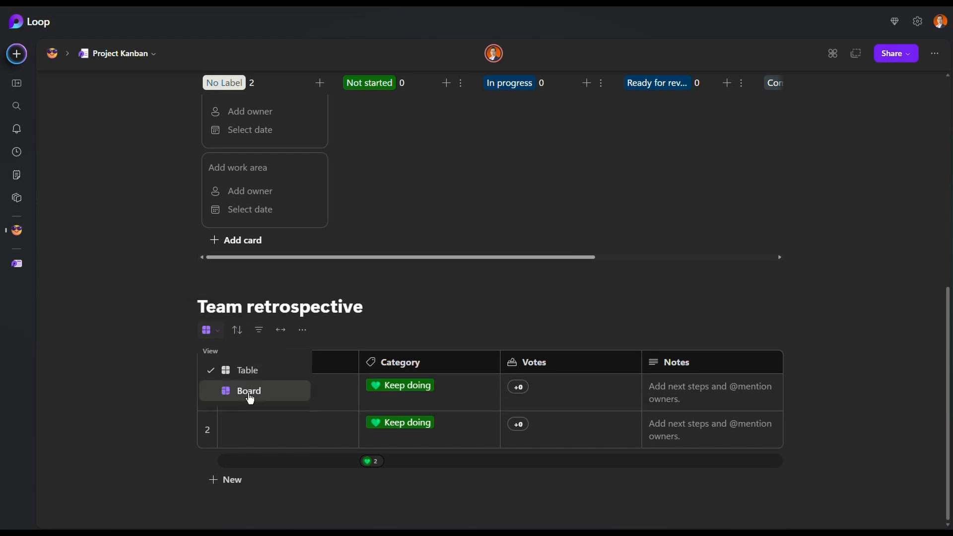
left_click(248, 391)
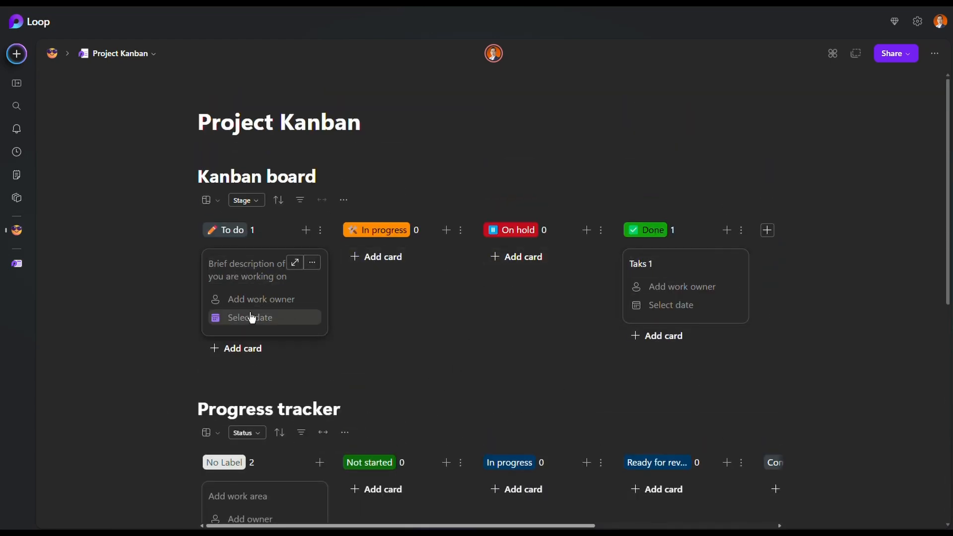
mouse_move(261, 284)
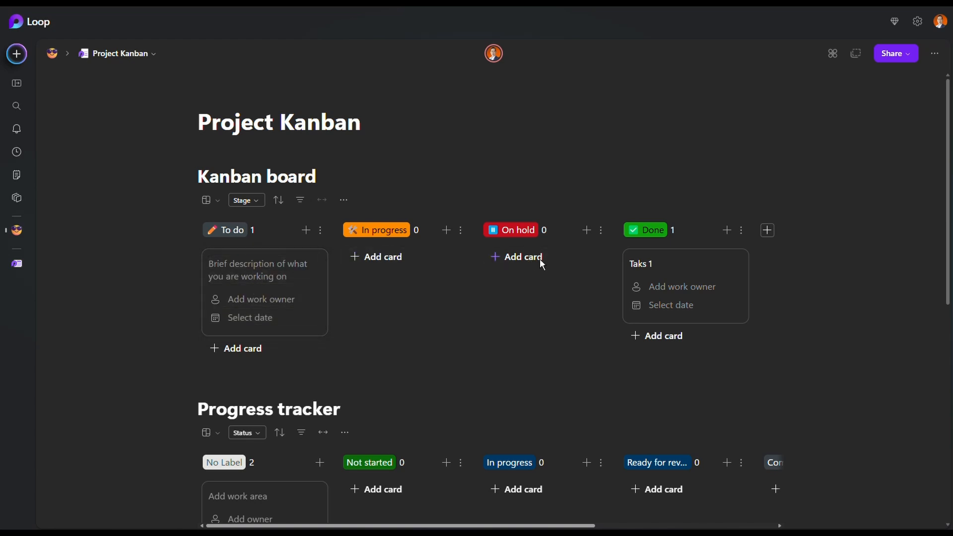
scroll("down", 3)
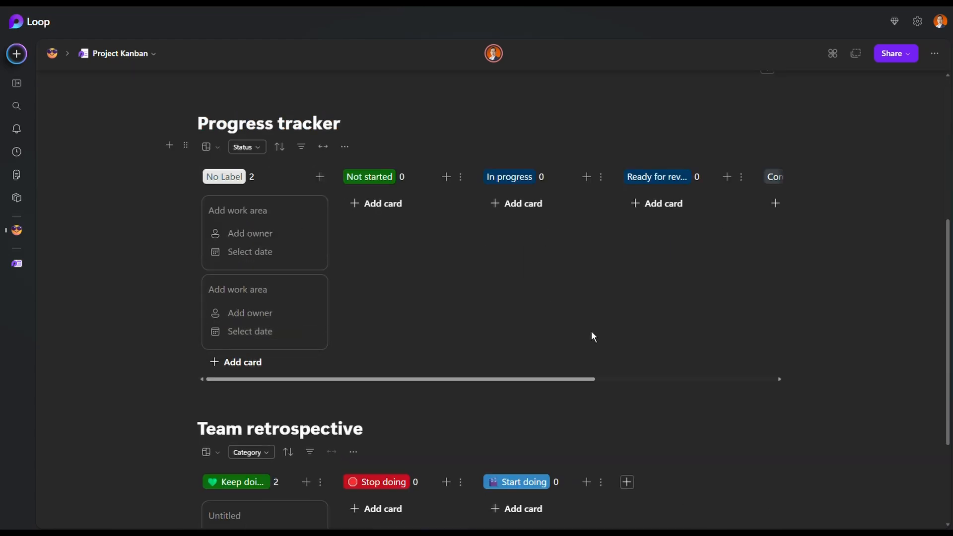
scroll("up", 3)
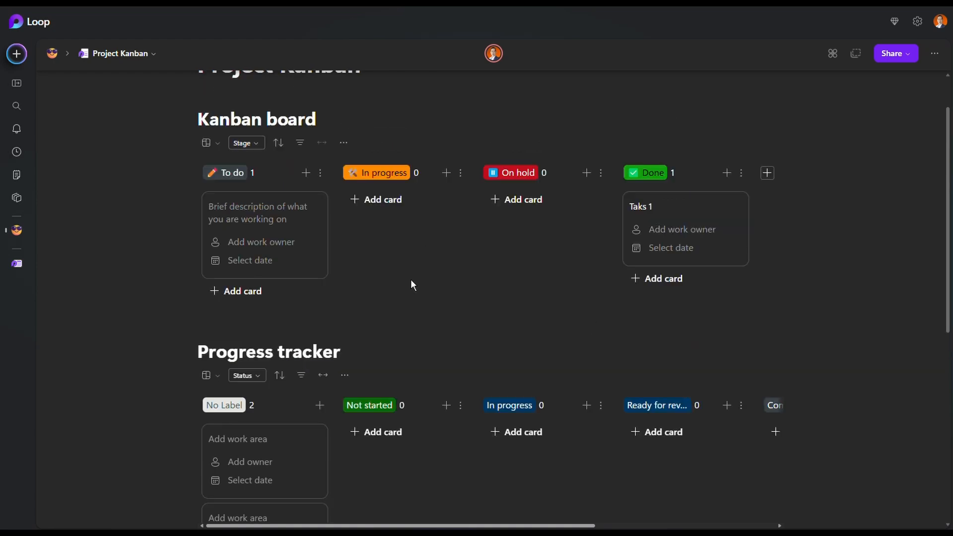
mouse_move(376, 311)
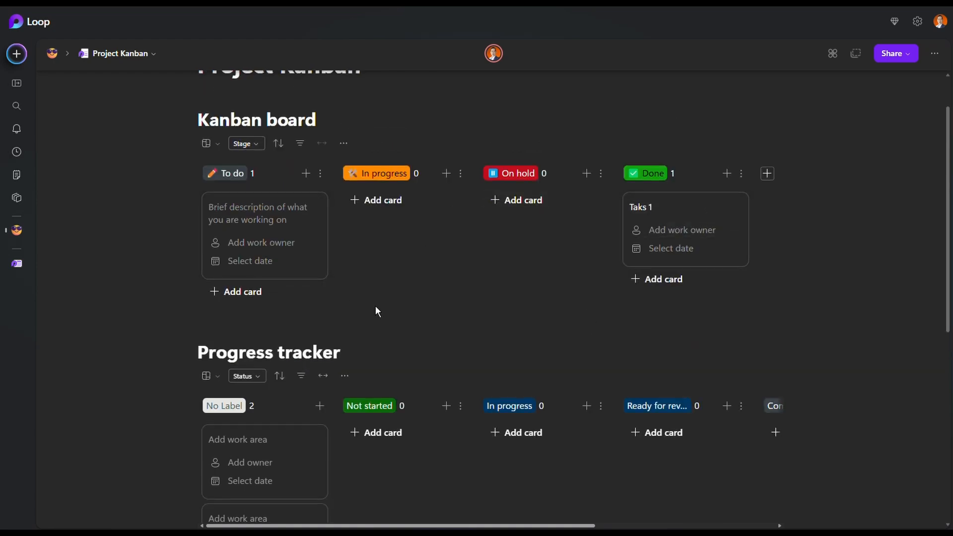